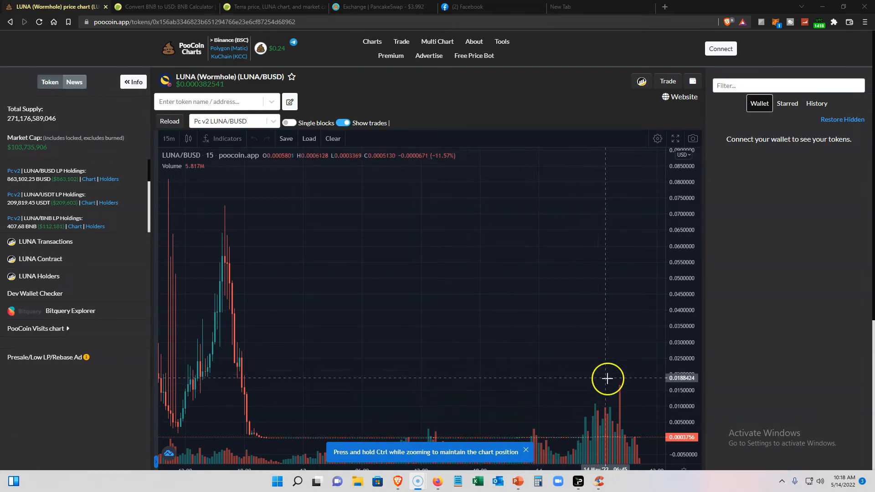
mouse_move(620, 392)
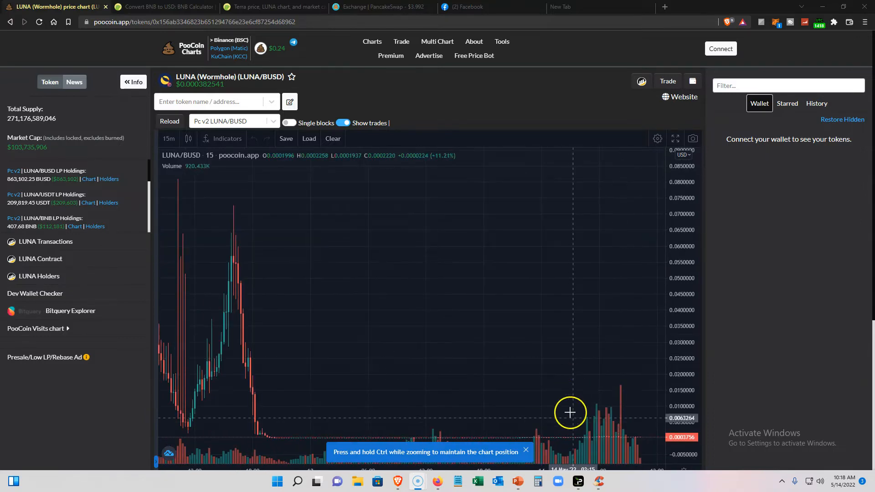
Step: Scroll the PooCoin LUNA/BUSD page down to the live buy/sell transaction table under the 15-minute chart
scroll("down", 3)
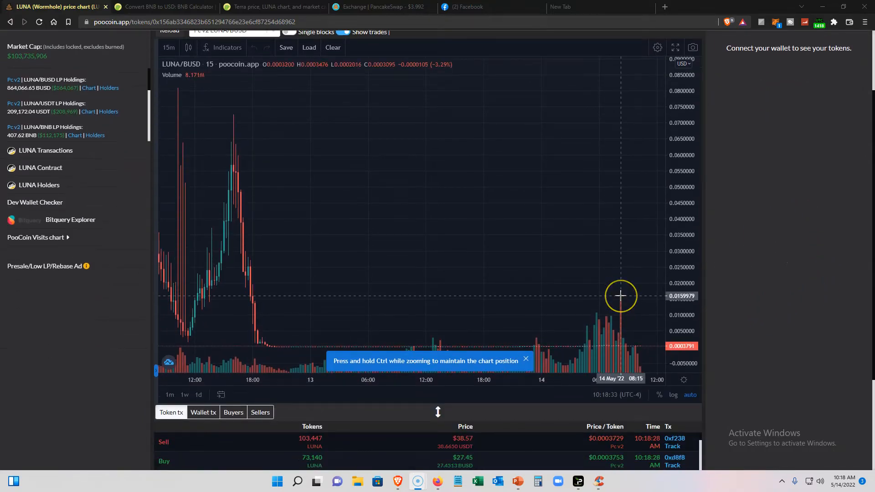
mouse_move(620, 295)
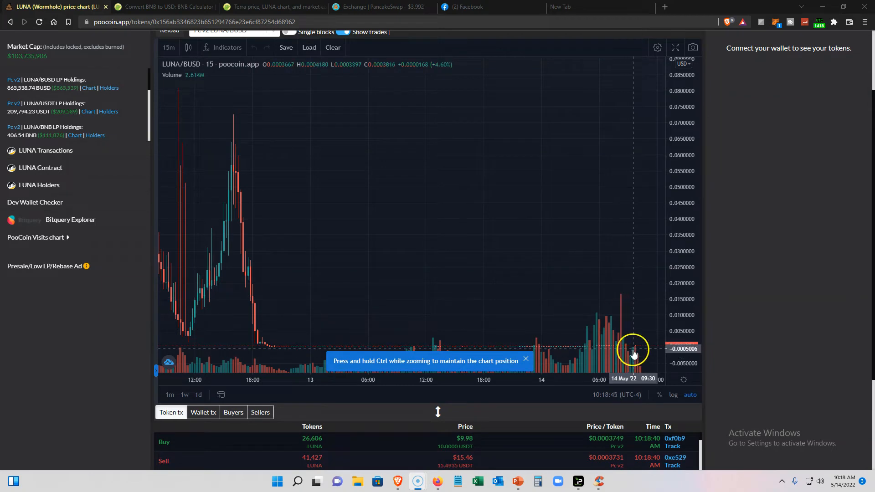
mouse_move(642, 319)
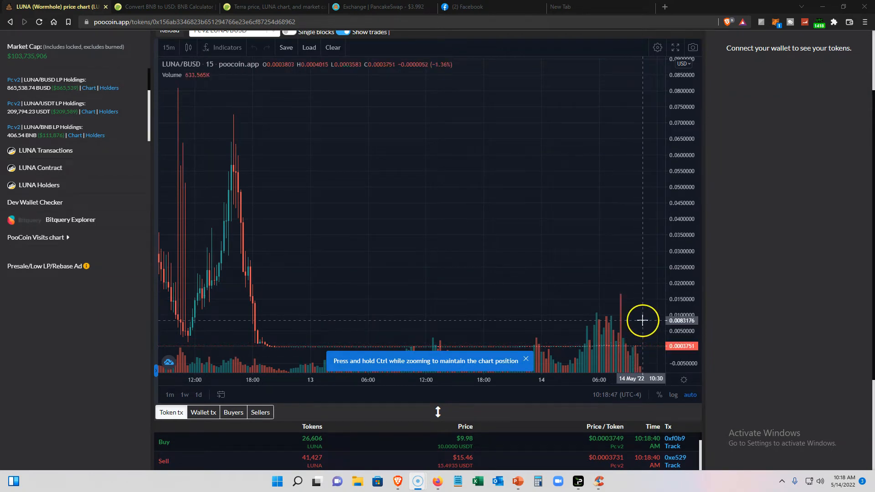
mouse_move(615, 356)
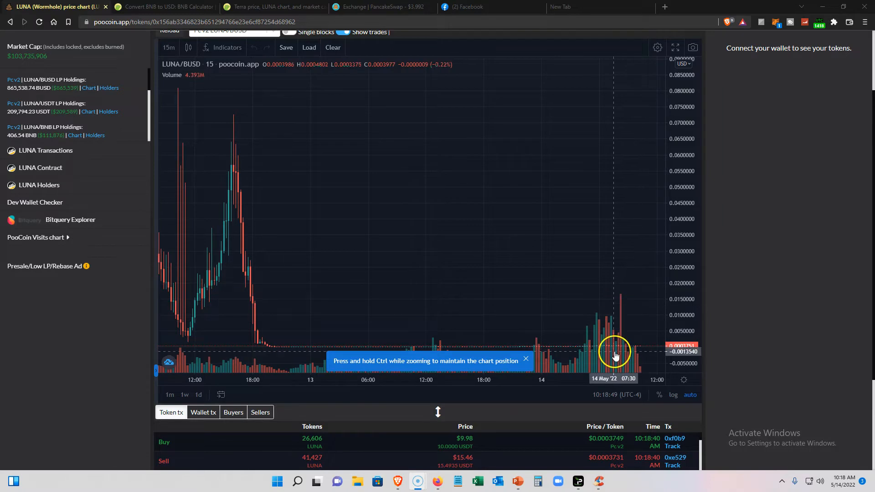
mouse_move(621, 302)
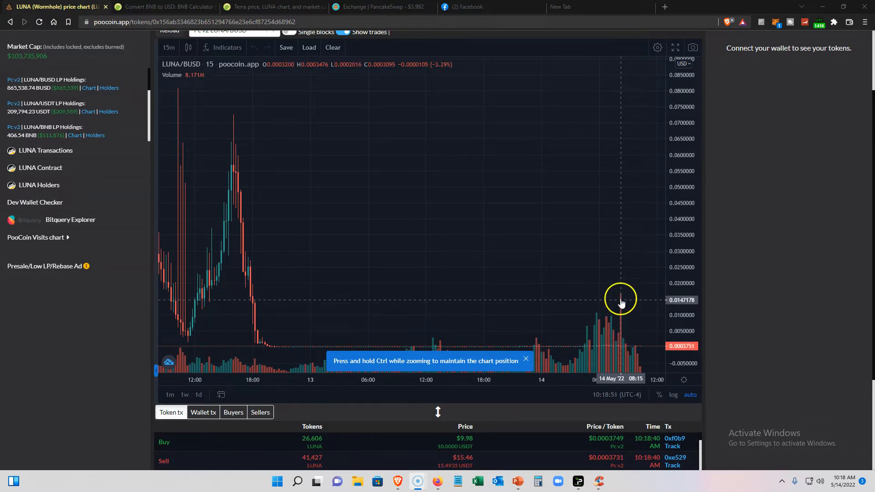
mouse_move(620, 304)
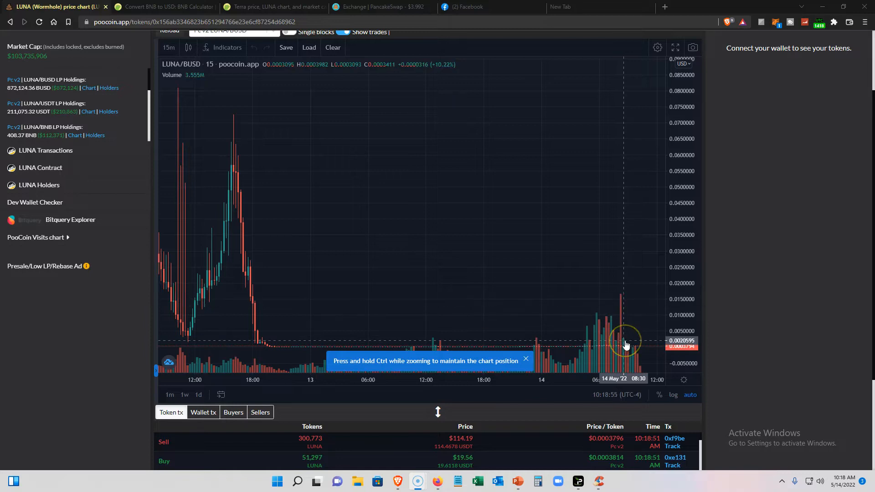
mouse_move(620, 306)
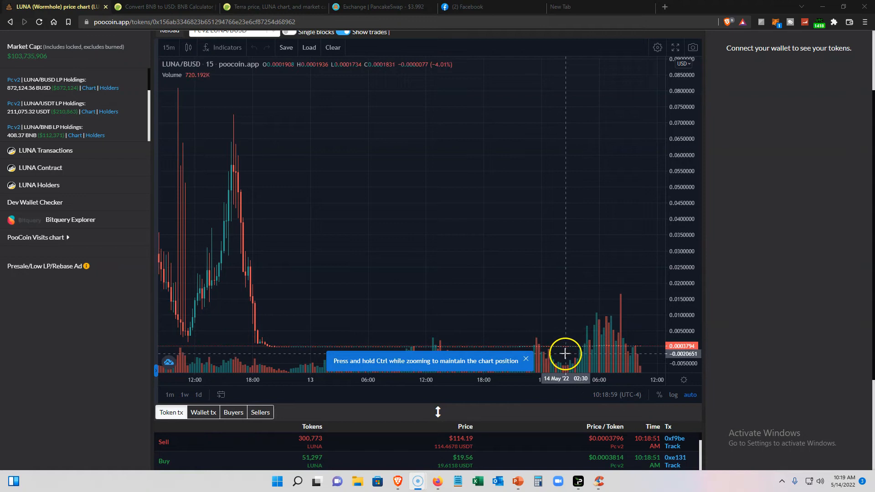
mouse_move(586, 341)
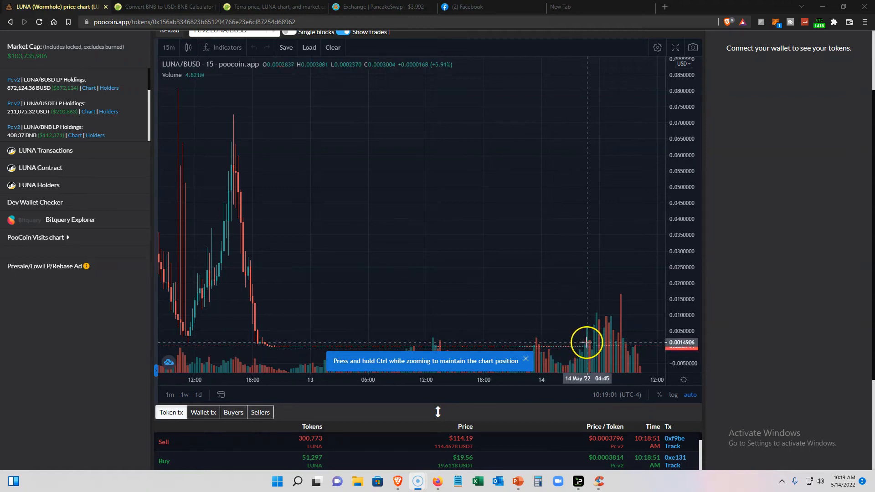
mouse_move(599, 334)
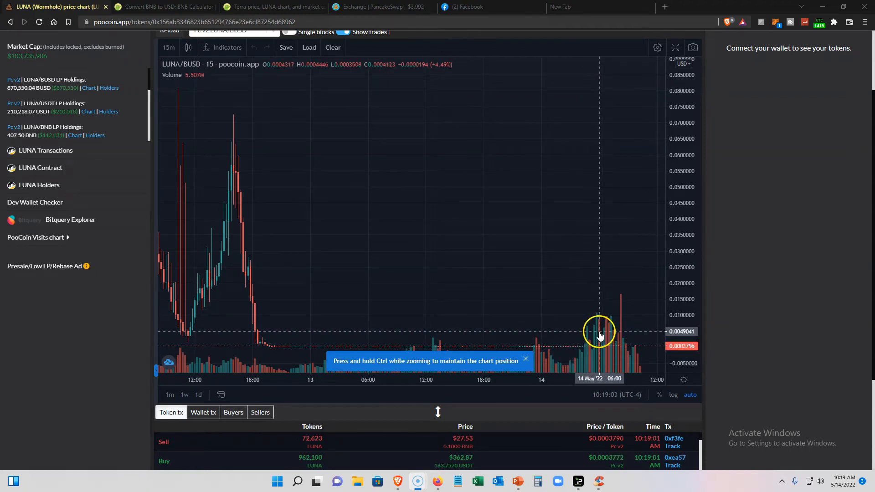
mouse_move(594, 331)
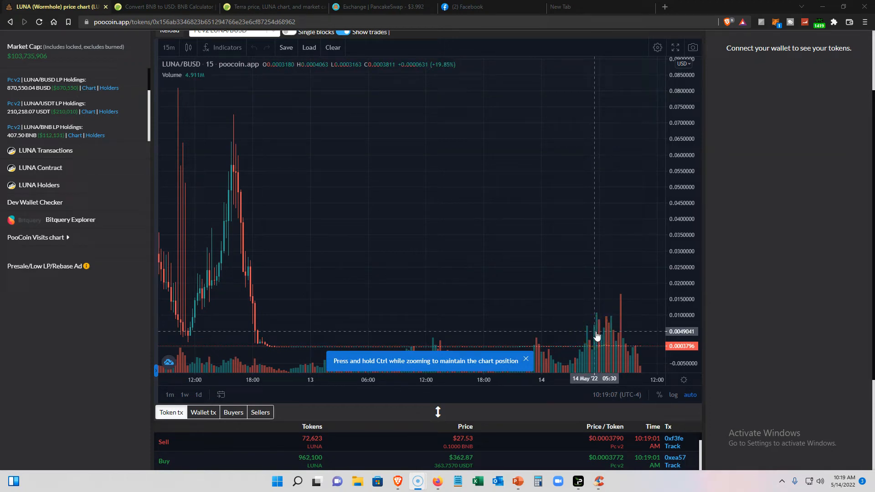
mouse_move(597, 332)
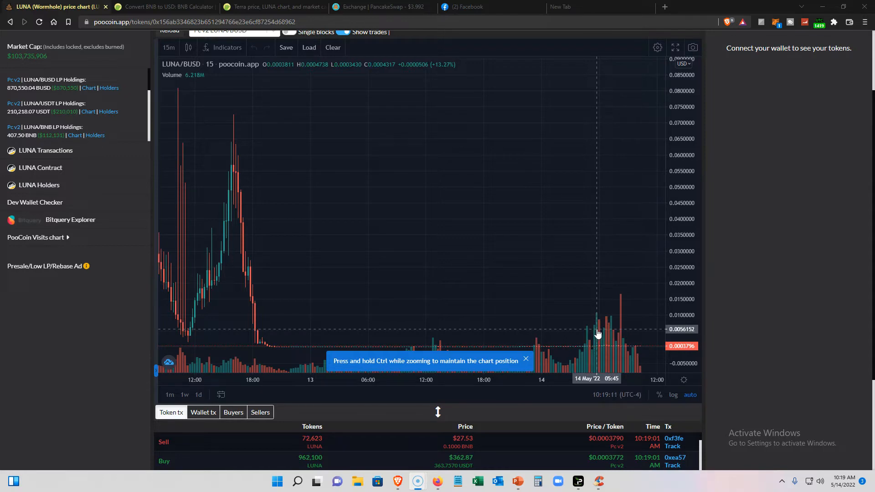
mouse_move(610, 320)
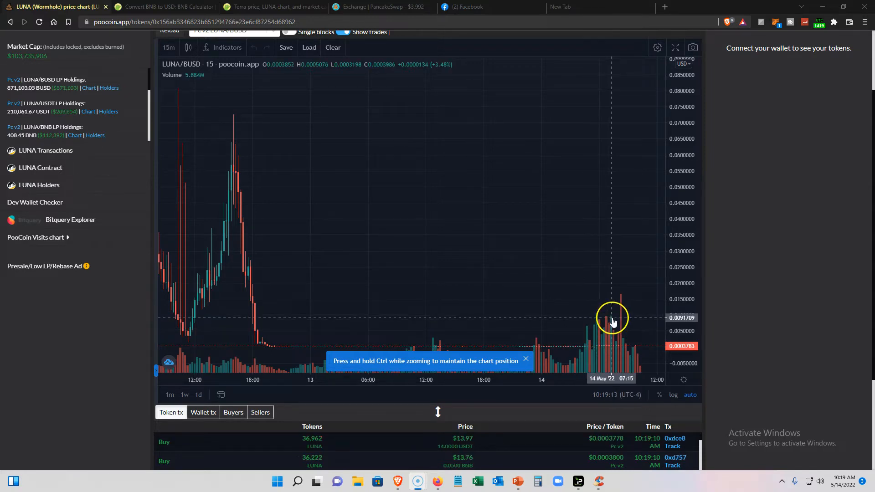
mouse_move(620, 316)
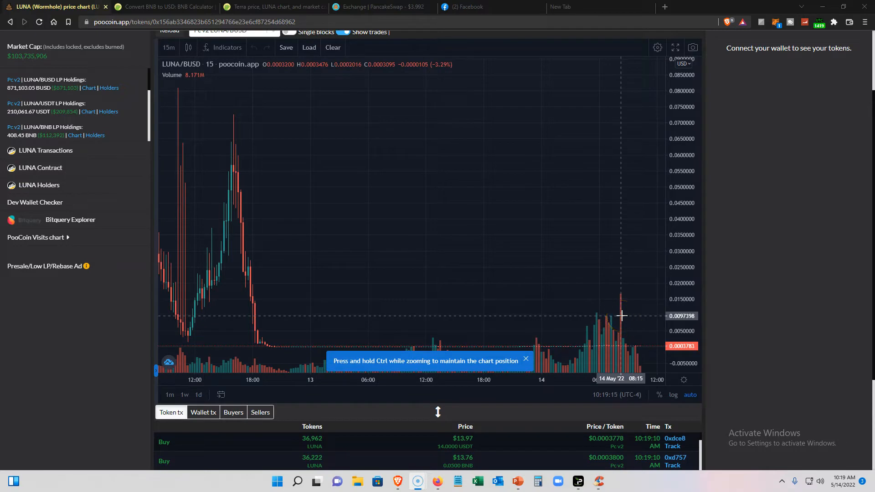
mouse_move(621, 294)
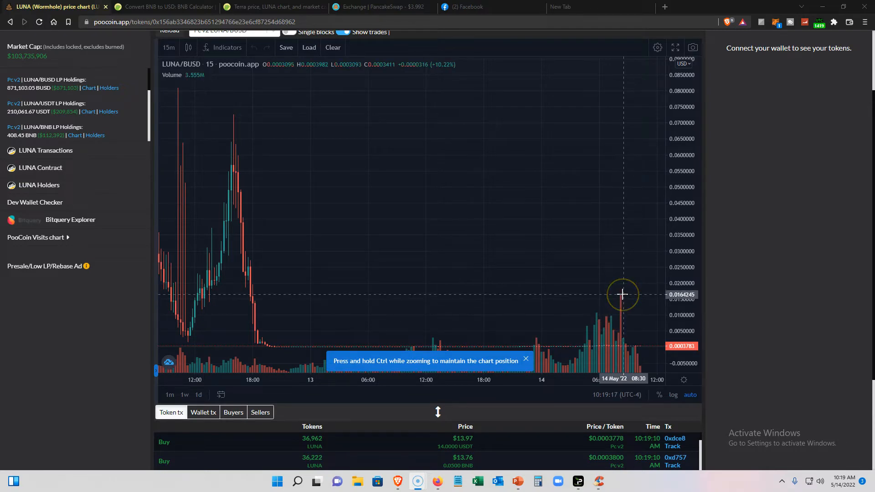
mouse_move(622, 294)
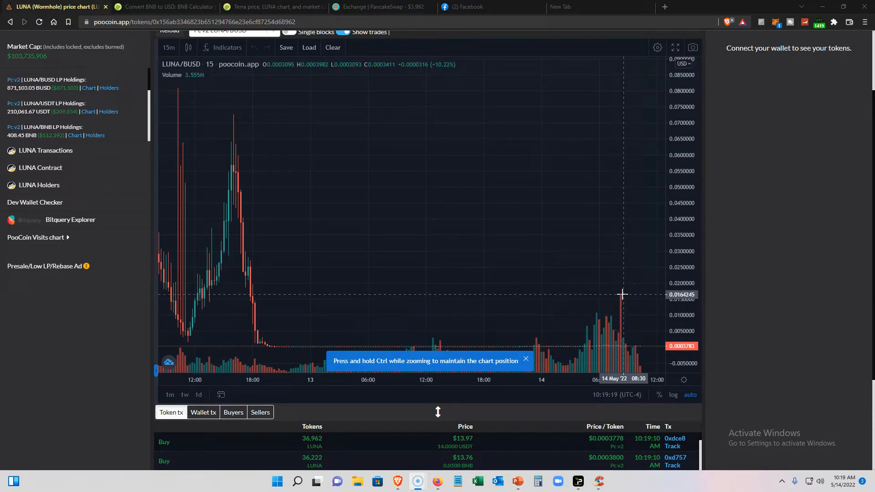
mouse_move(621, 294)
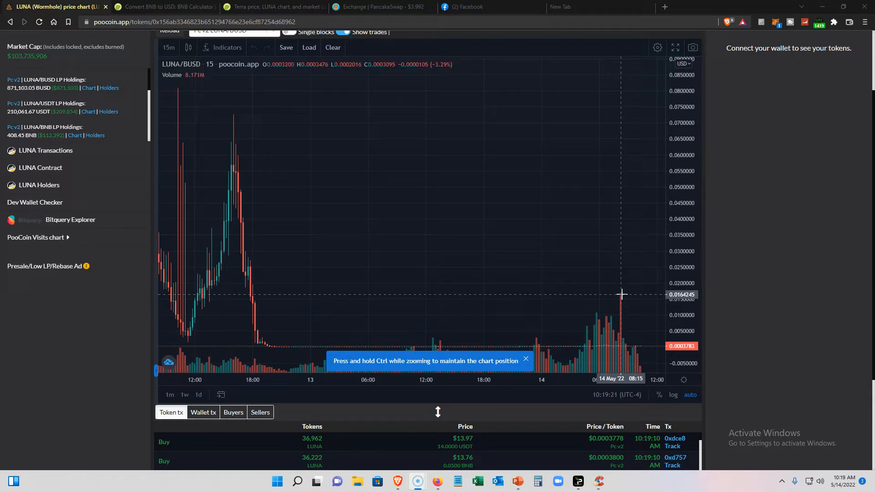
mouse_move(623, 336)
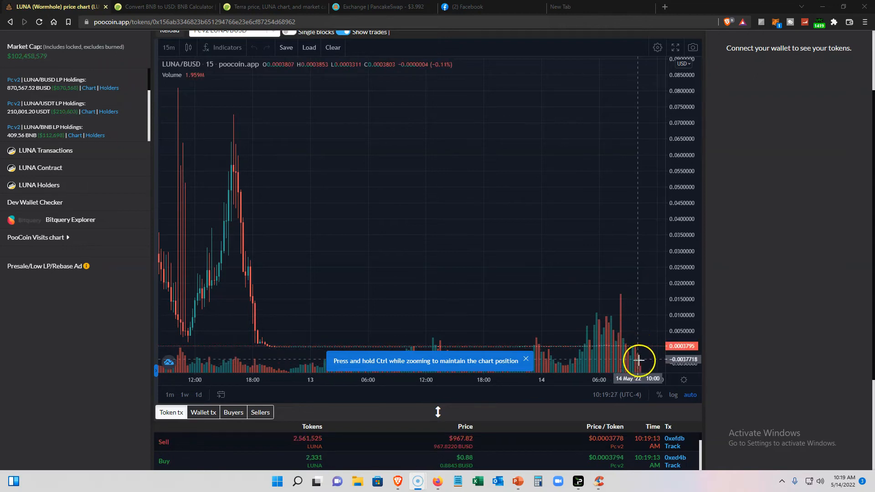
mouse_move(622, 342)
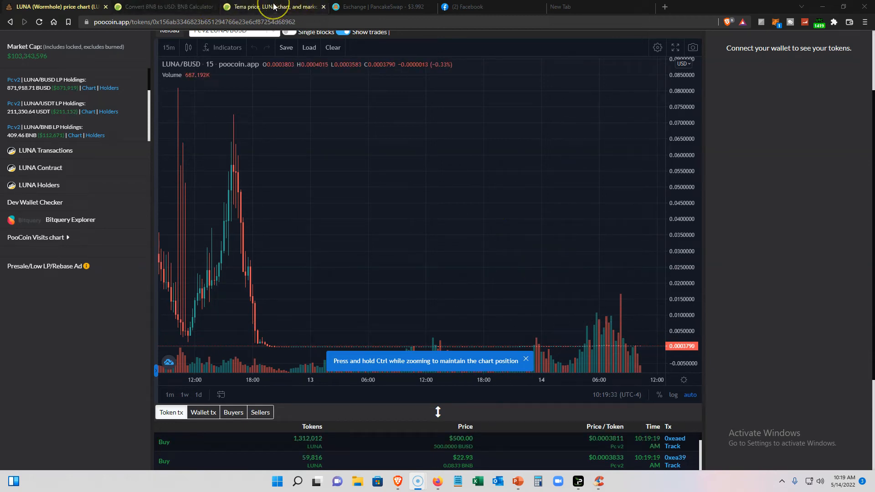
Step: Switch to the CoinGecko tab and go to the Cryptocurrencies market-cap ranking led by Bitcoin at $28,746.38
left_click(273, 6)
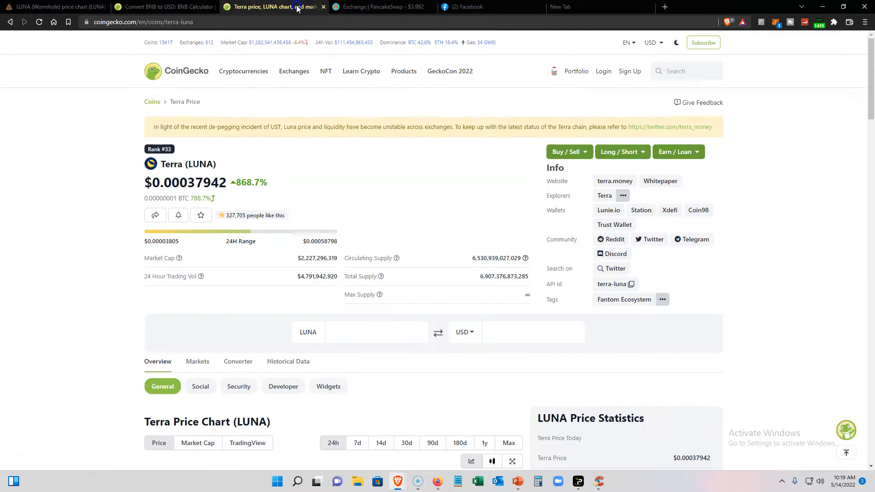
left_click(175, 71)
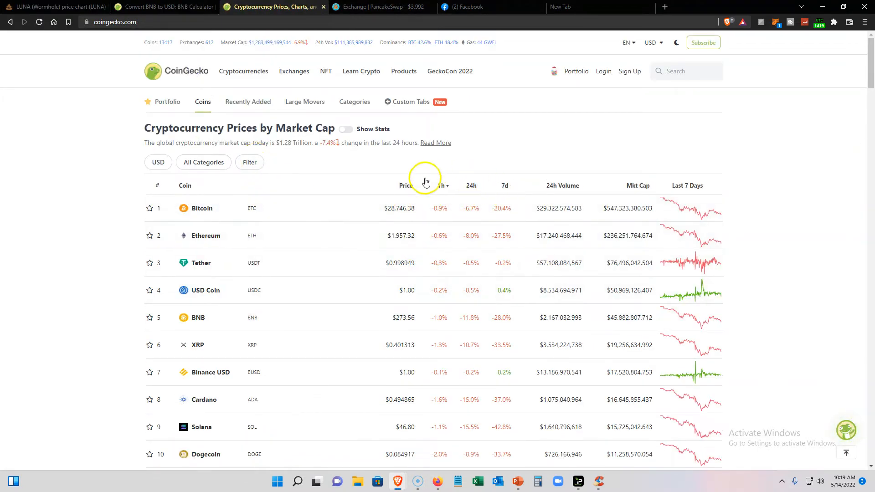
mouse_move(455, 201)
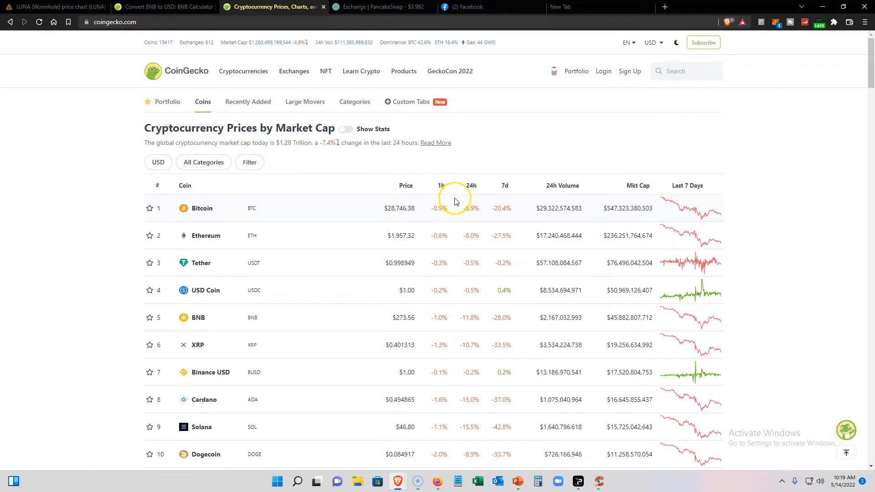
mouse_move(458, 159)
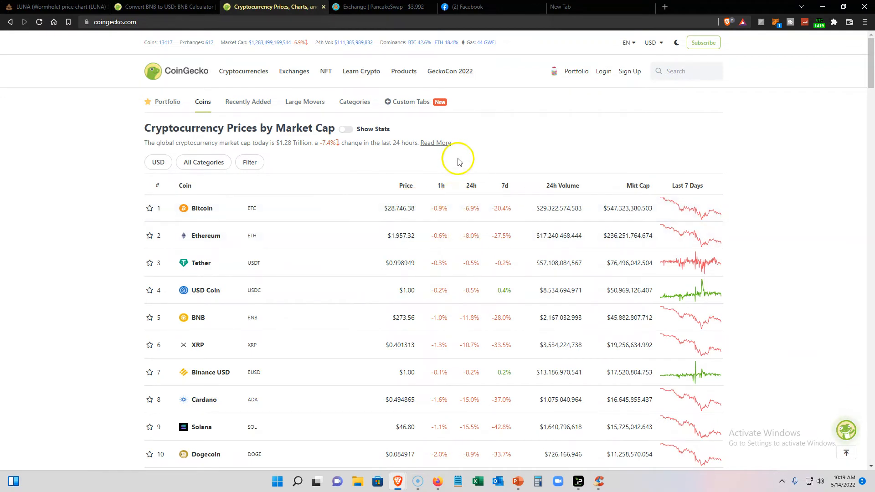
mouse_move(466, 239)
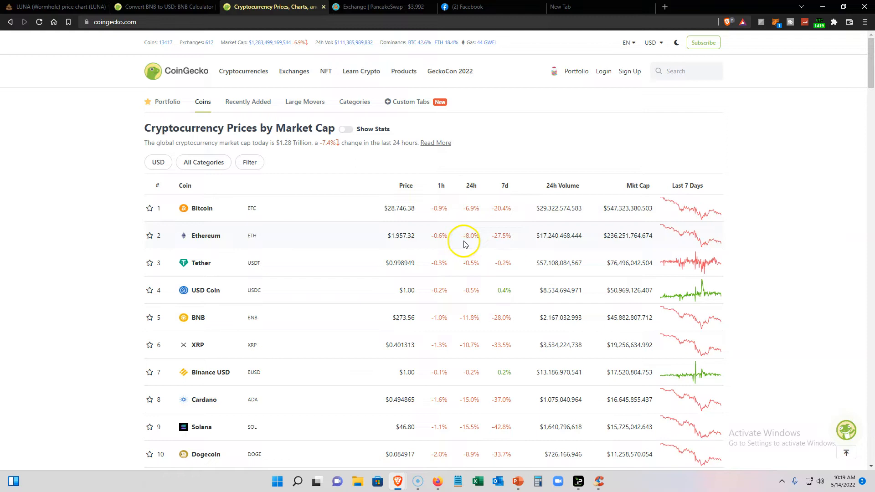
mouse_move(460, 360)
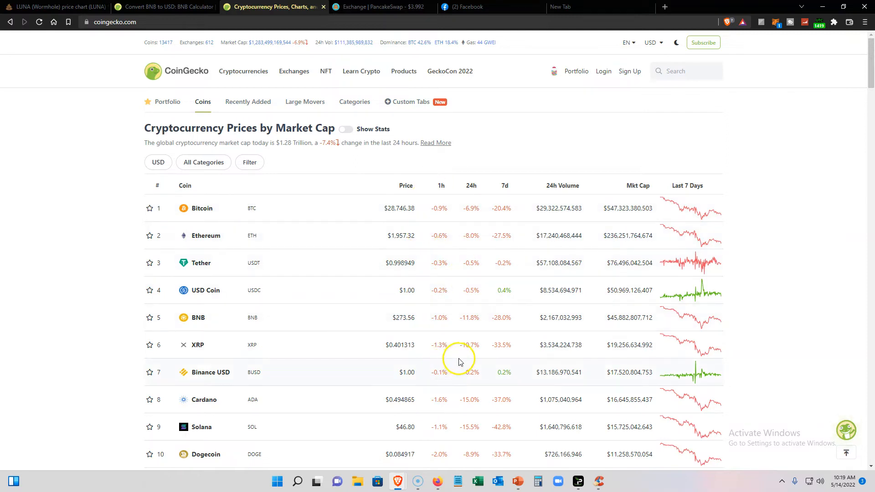
mouse_move(508, 205)
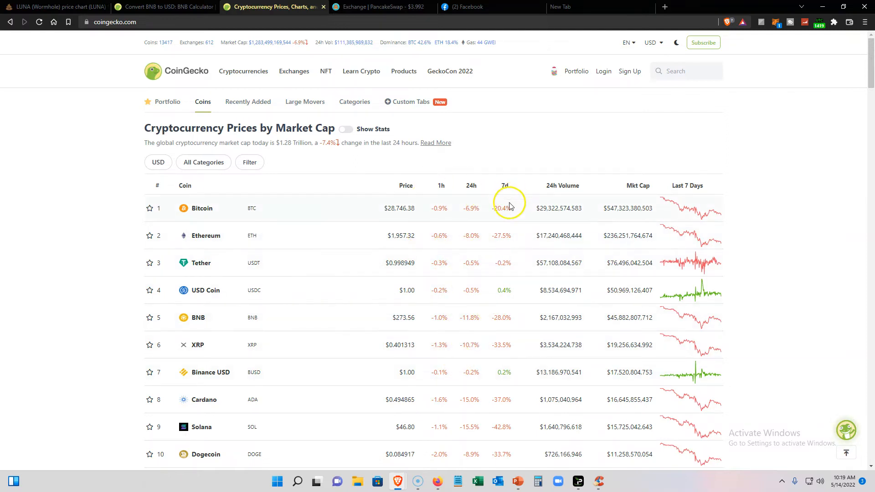
mouse_move(387, 208)
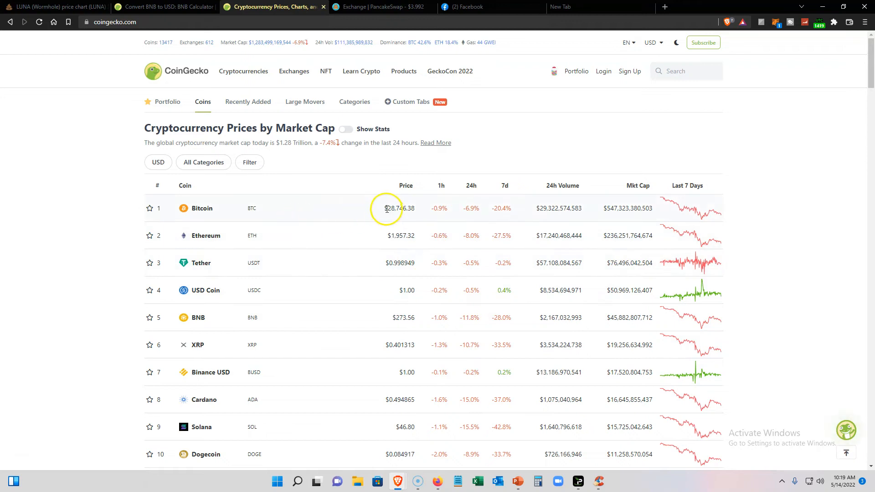
double_click(398, 208)
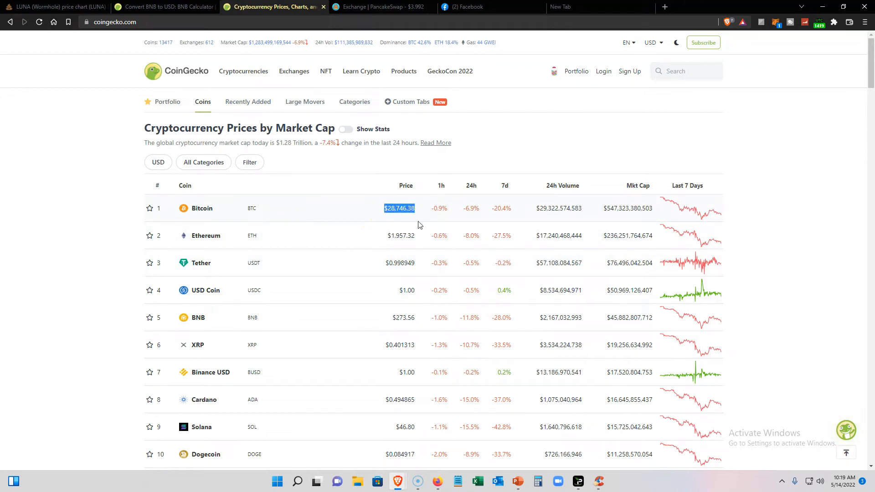
mouse_move(339, 222)
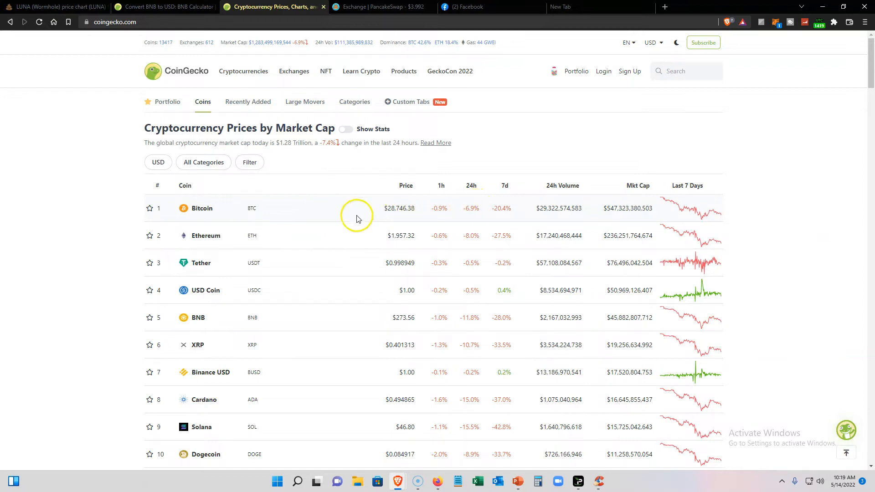
mouse_move(224, 210)
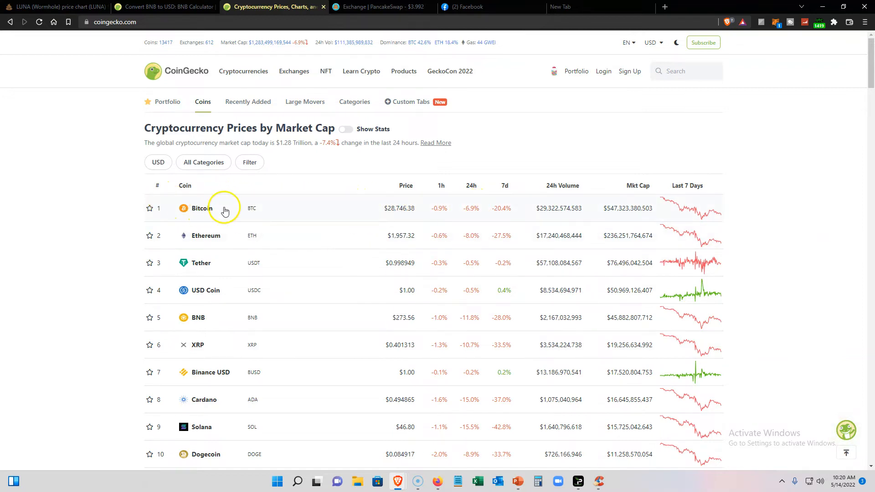
mouse_move(392, 200)
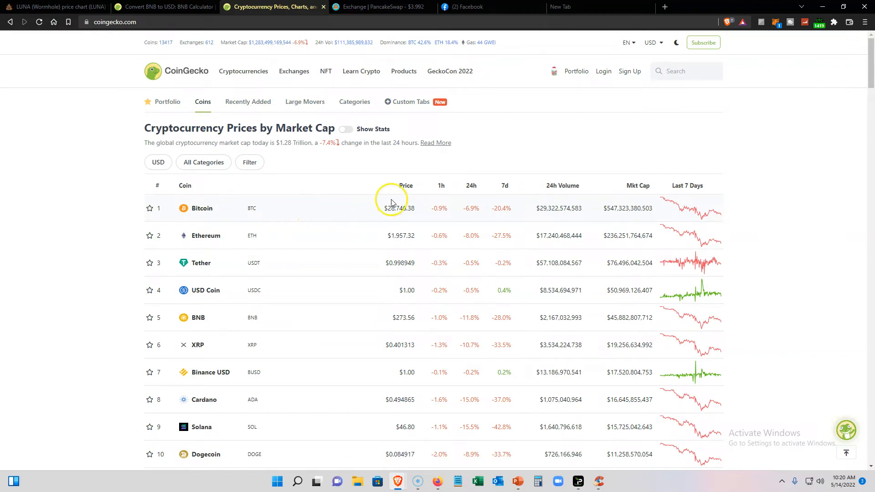
mouse_move(355, 305)
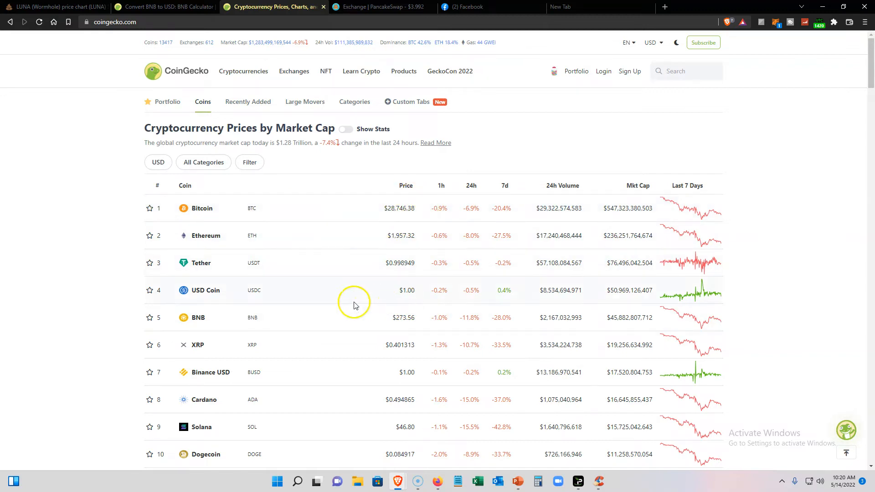
mouse_move(452, 352)
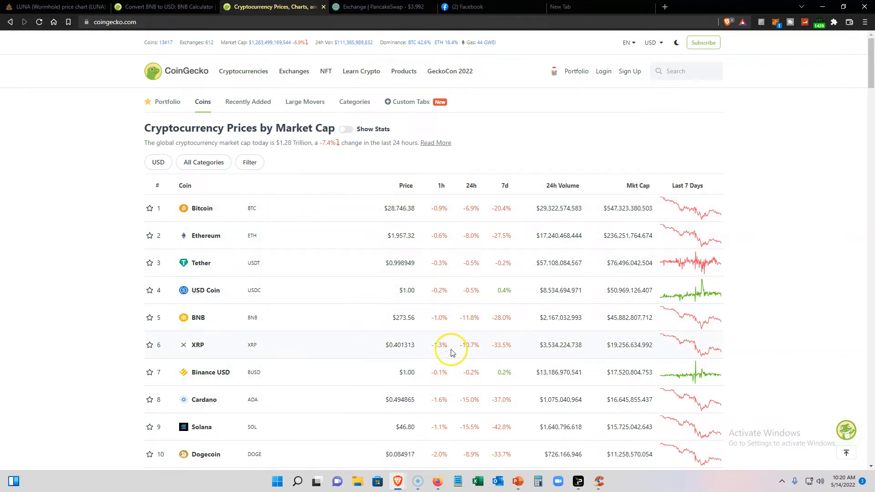
mouse_move(431, 292)
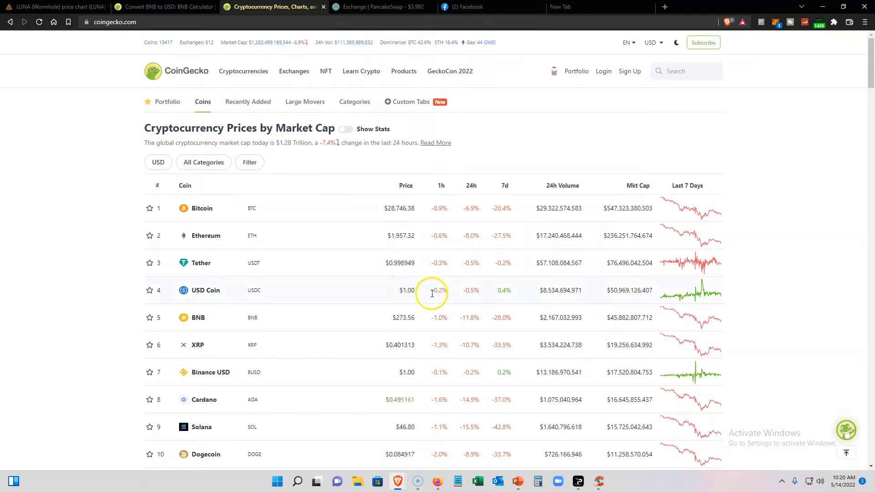
mouse_move(372, 313)
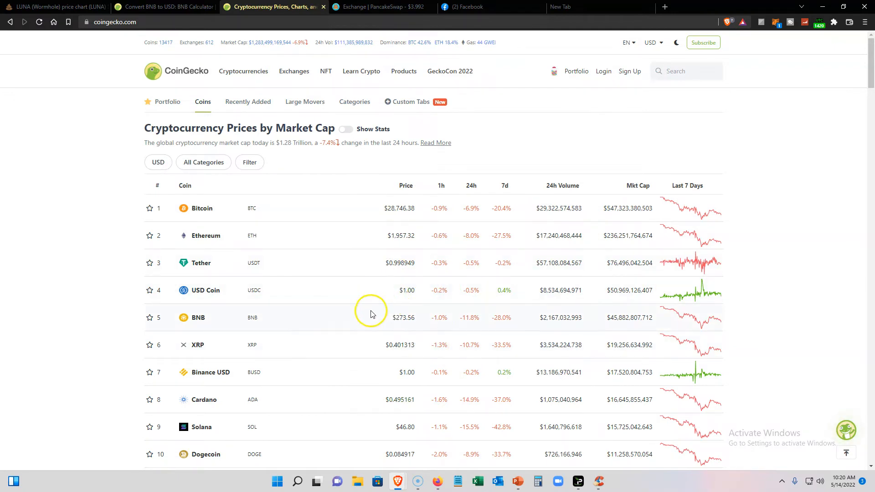
Step: Scroll down through the market-cap coin table and back up toward its header
scroll("down", 3)
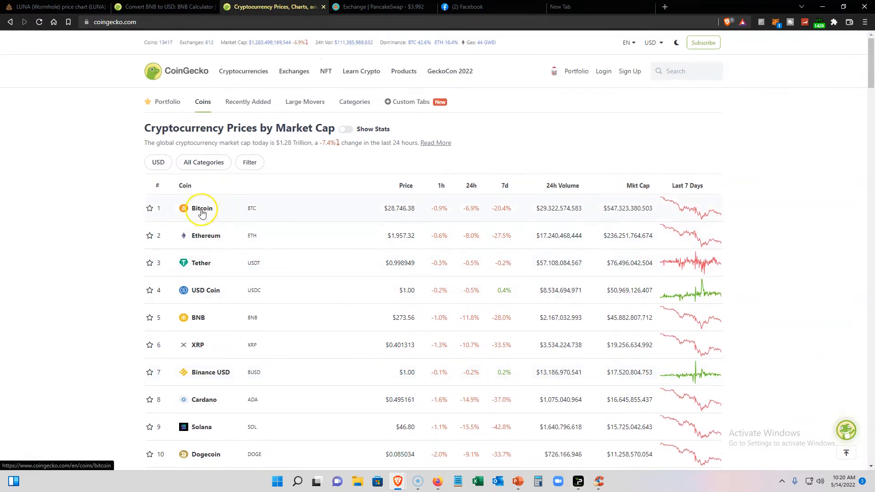
mouse_move(335, 245)
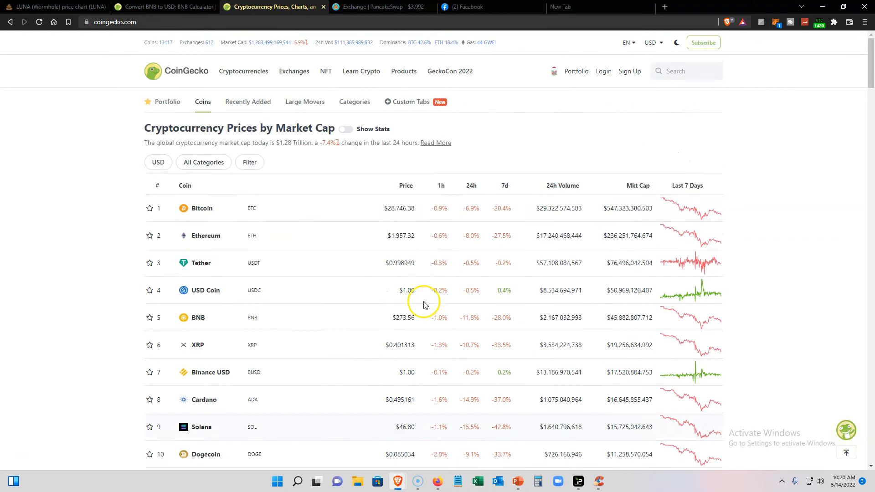
mouse_move(398, 218)
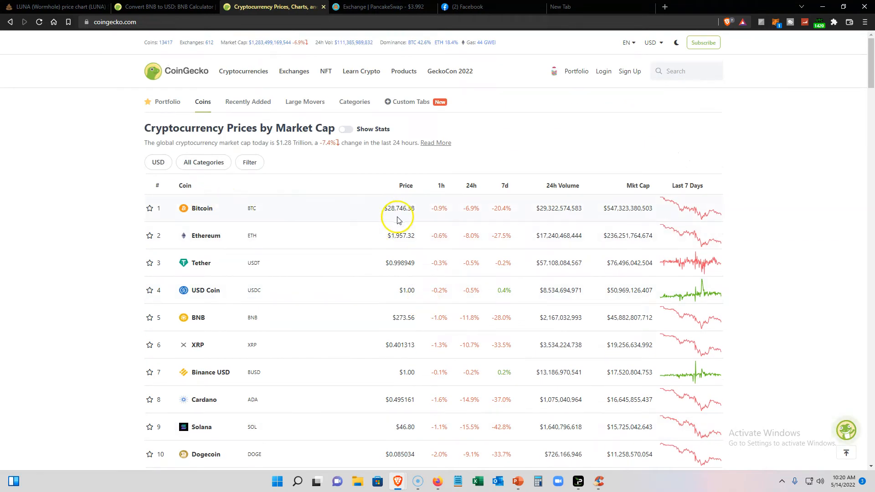
mouse_move(389, 200)
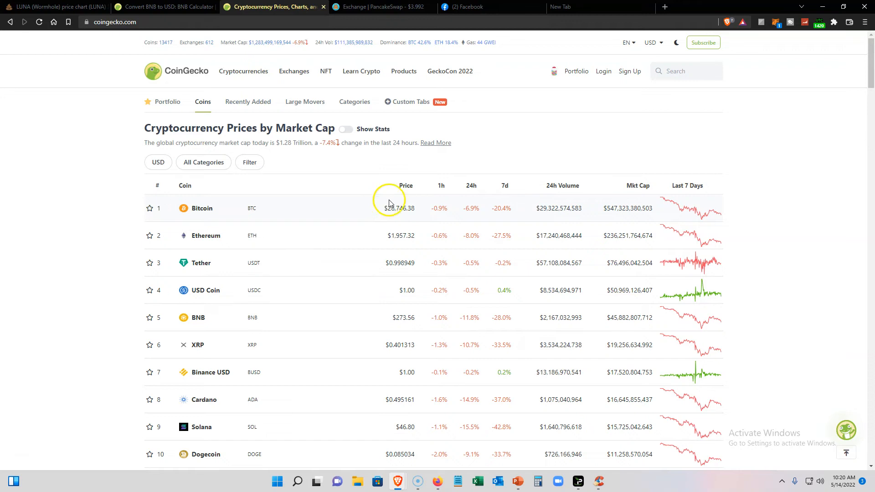
scroll("down", 3)
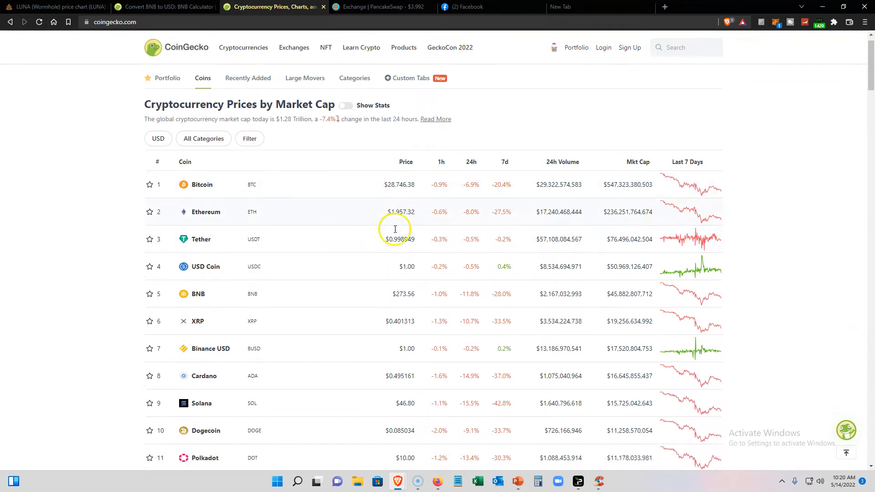
scroll("down", 3)
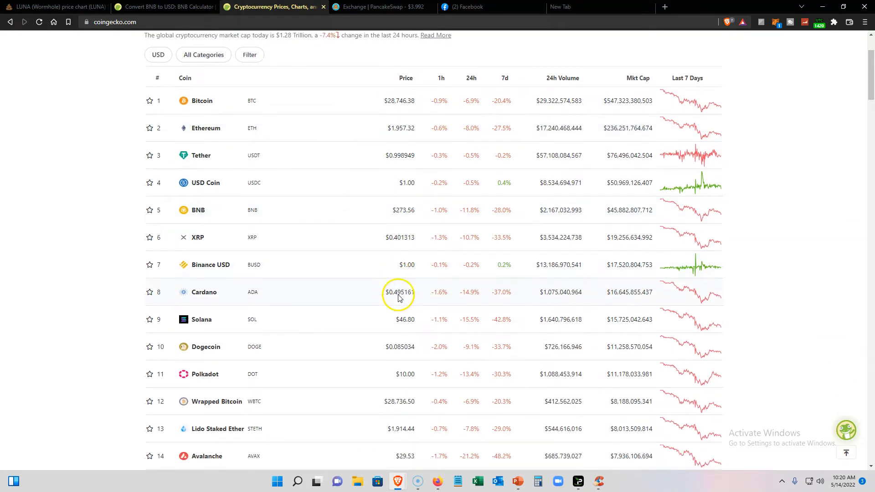
scroll("down", 3)
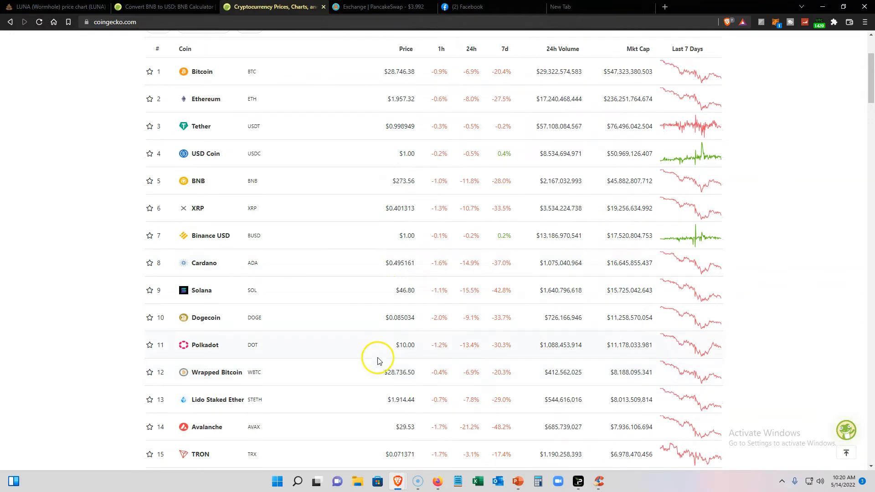
mouse_move(439, 369)
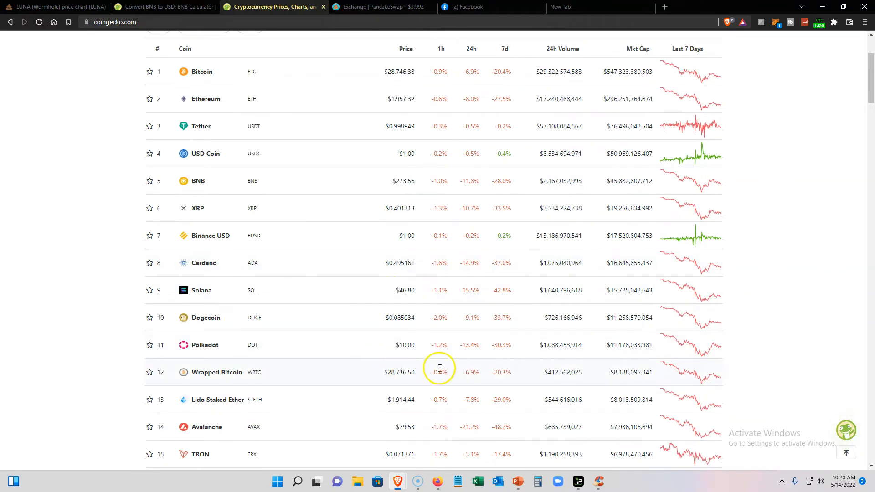
scroll("up", 3)
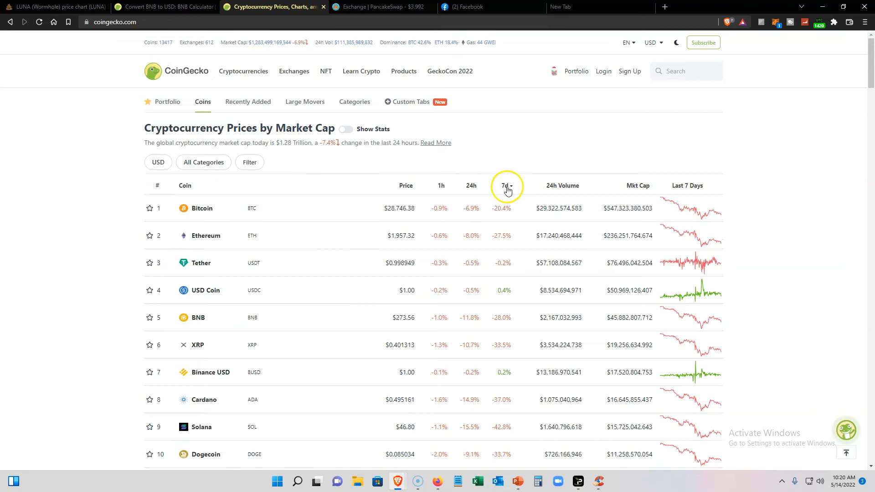
mouse_move(478, 214)
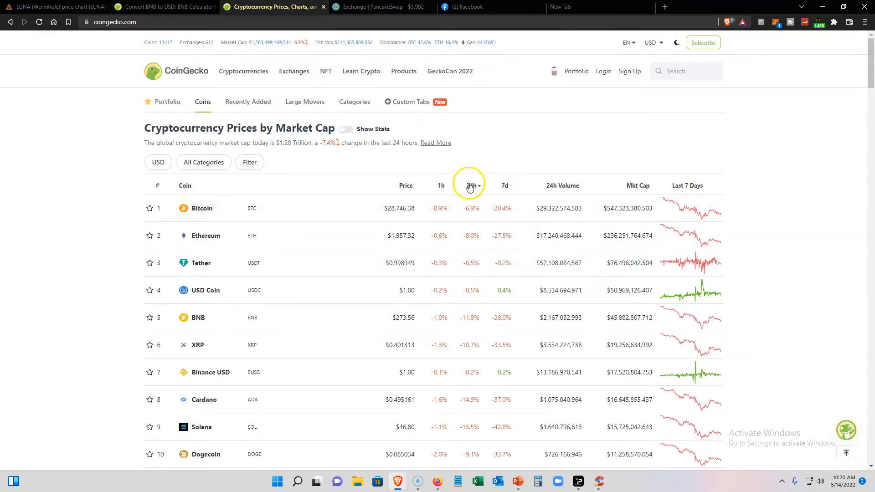
Step: Expand the Filter options to reveal the hashing-algorithm and platform filters above the table
left_click(250, 163)
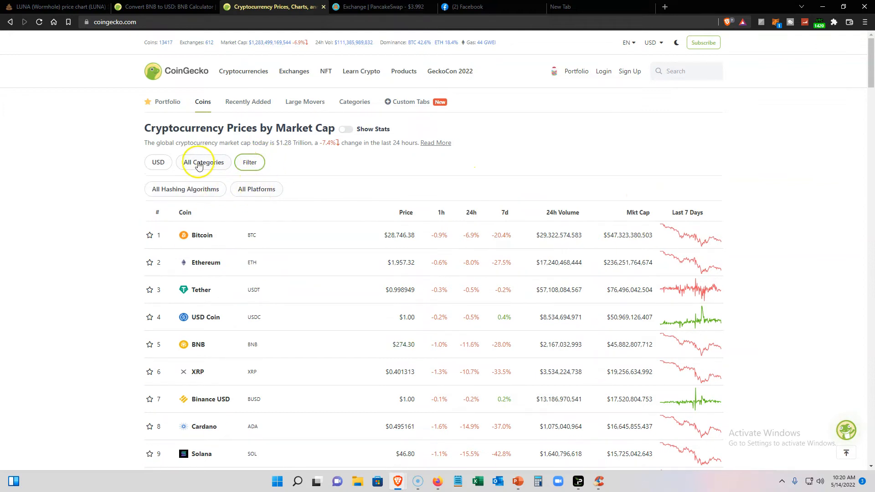
left_click(203, 162)
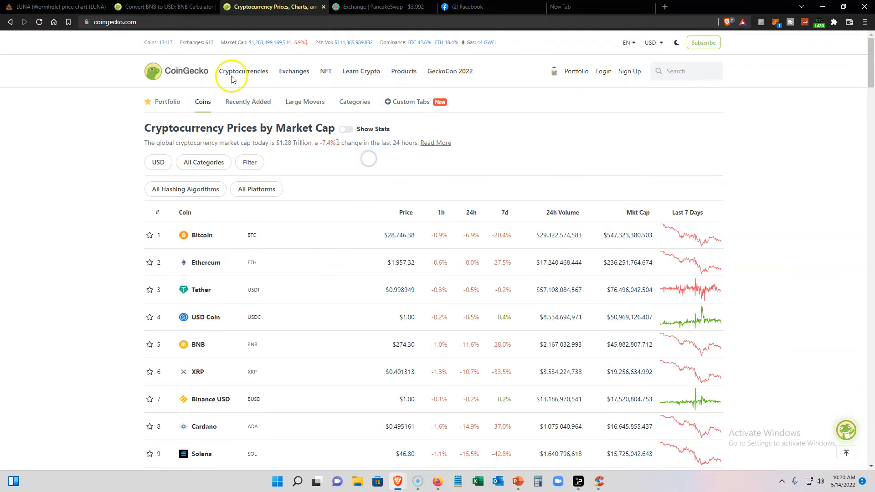
scroll("down", 3)
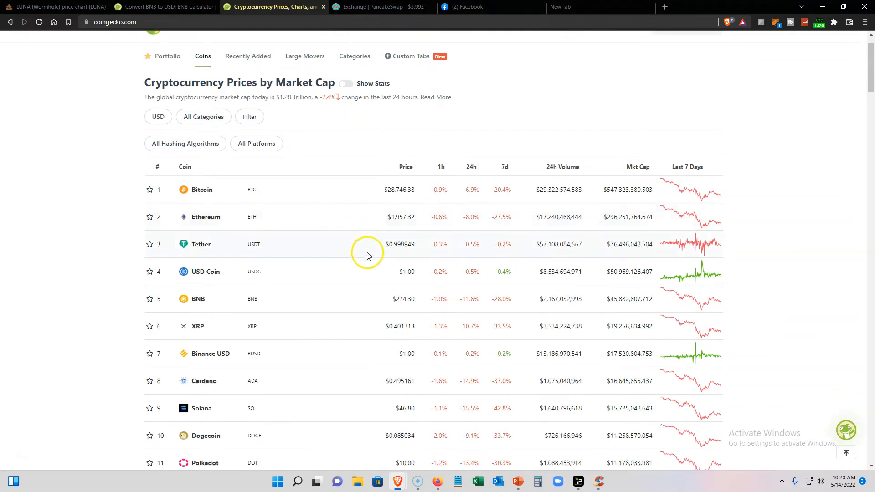
mouse_move(321, 271)
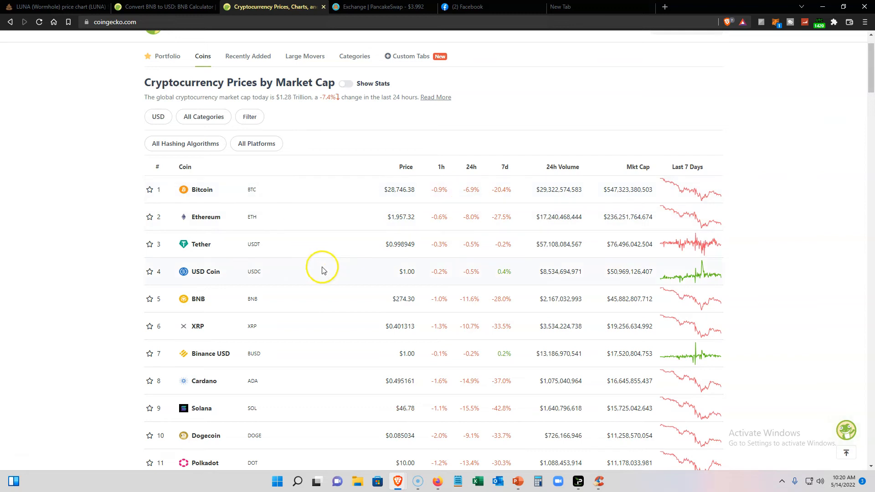
Step: Scroll the table to ranks 16–31, Shiba Inu through Ethereum Classic, nearly all down over 7 days
scroll("down", 3)
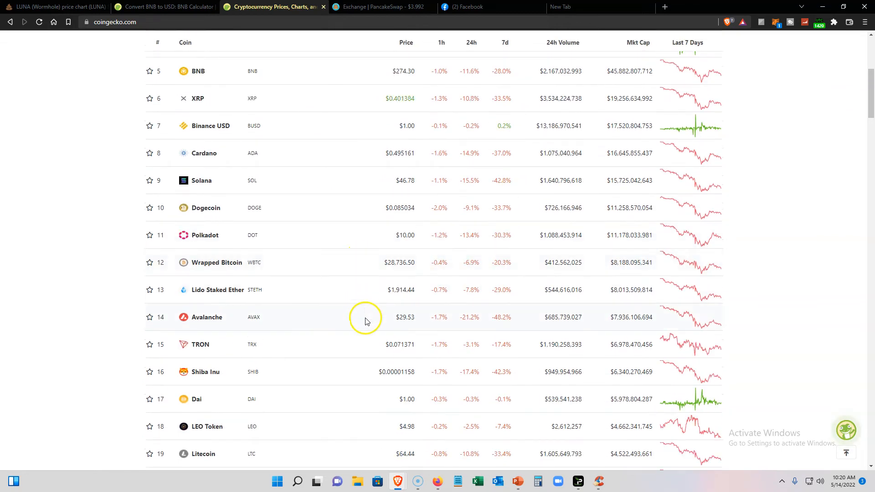
mouse_move(499, 371)
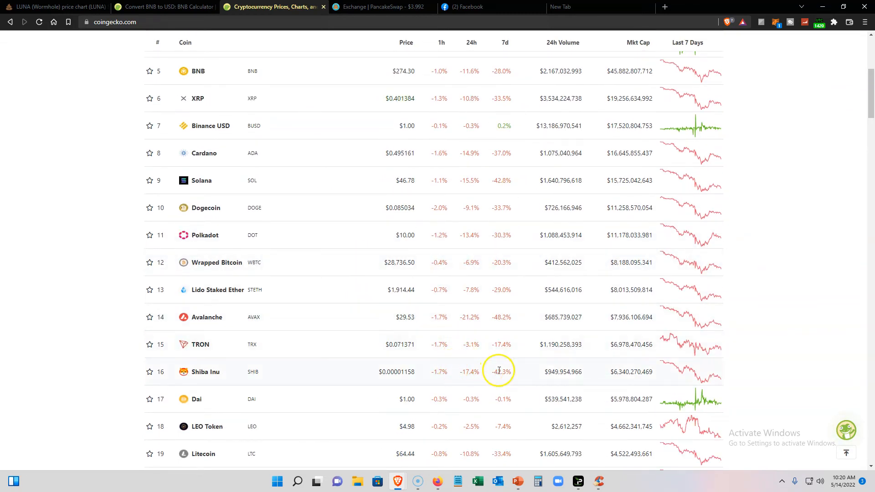
mouse_move(483, 378)
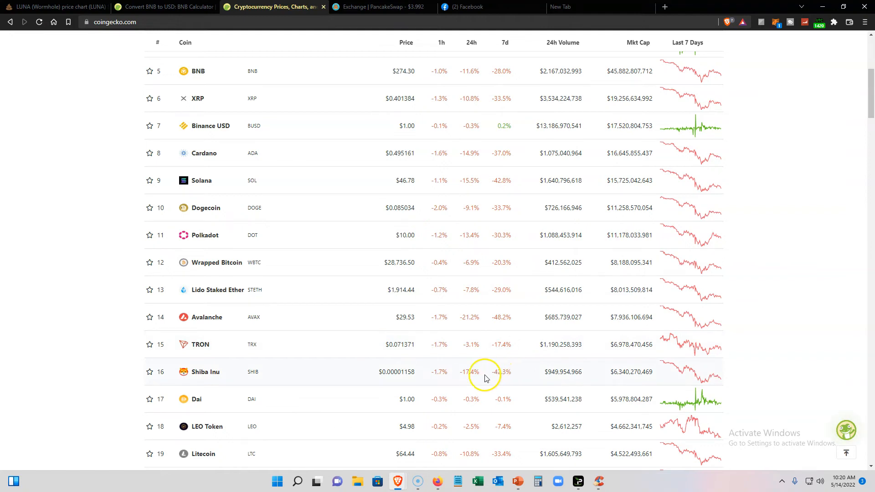
mouse_move(439, 310)
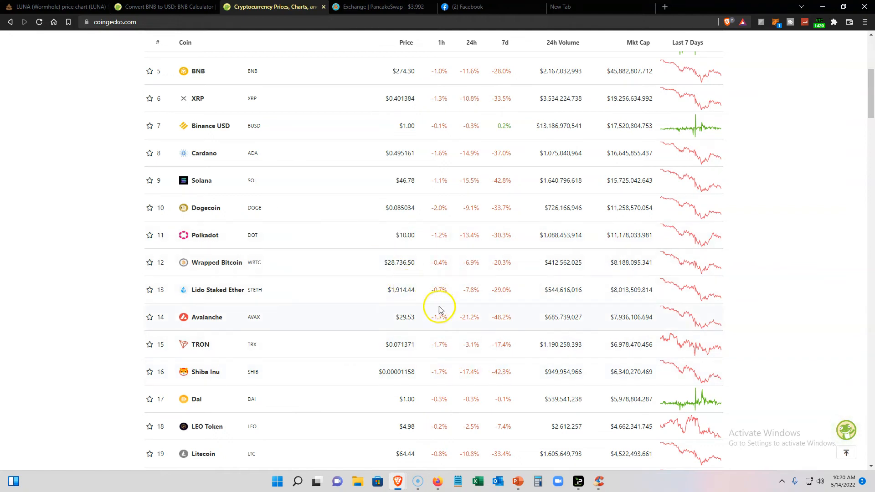
mouse_move(499, 453)
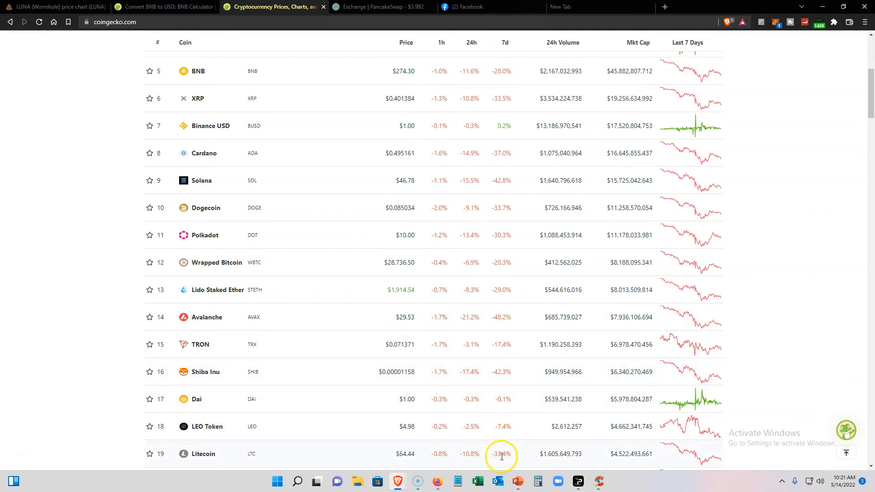
scroll("up", 3)
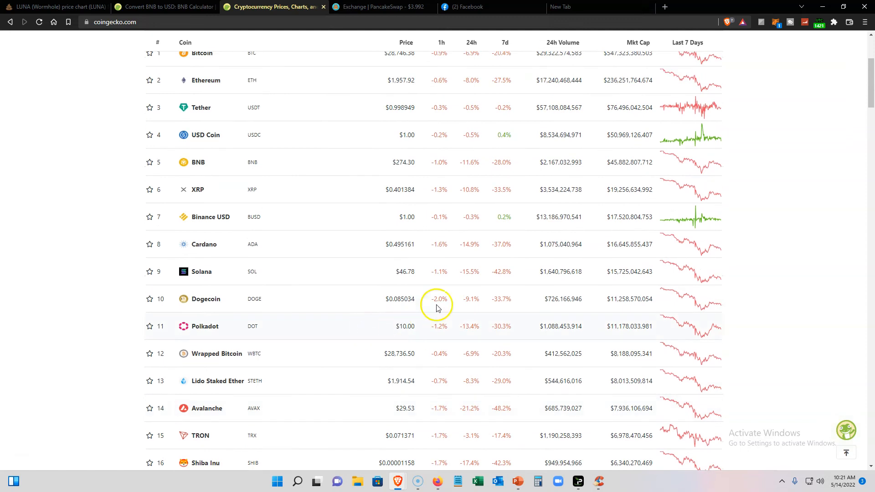
scroll("down", 3)
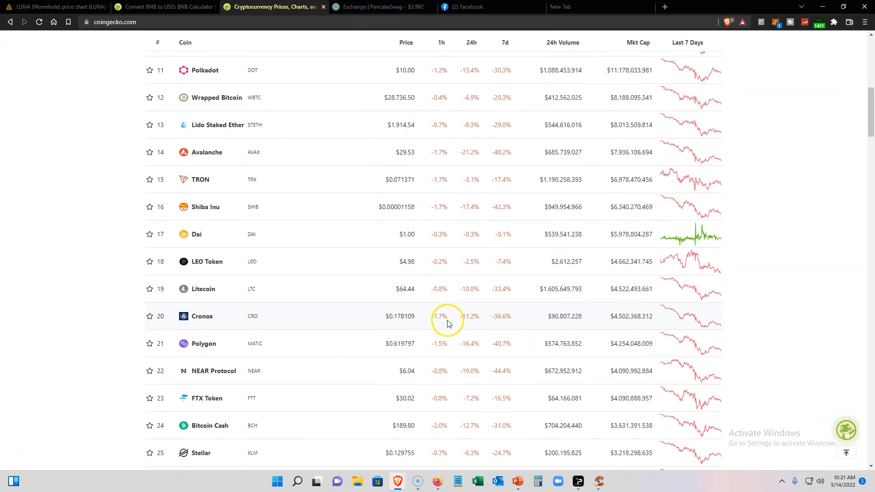
scroll("down", 3)
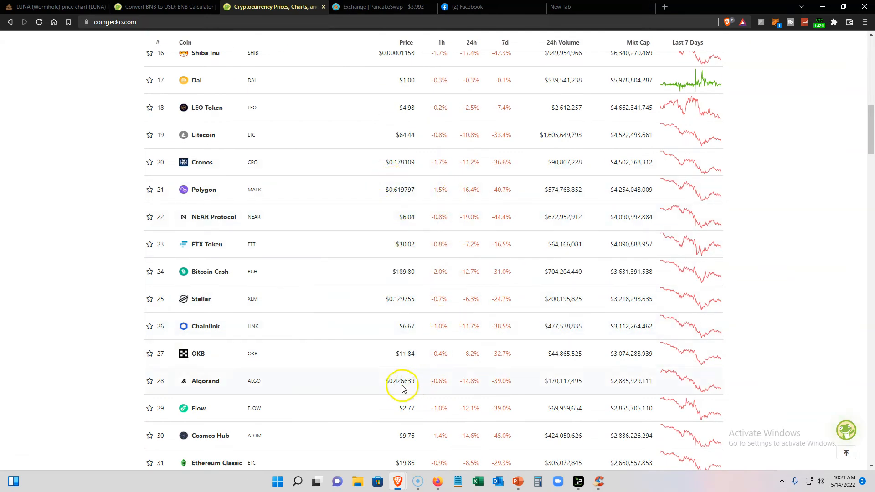
mouse_move(429, 313)
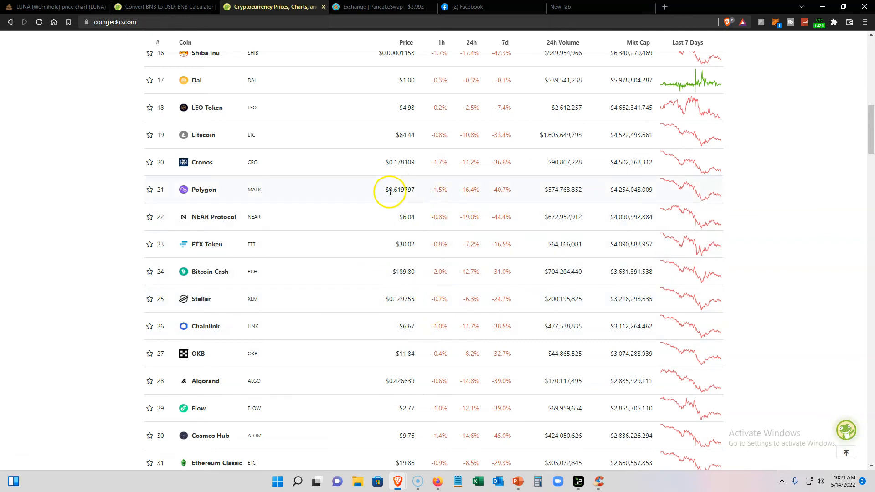
mouse_move(500, 189)
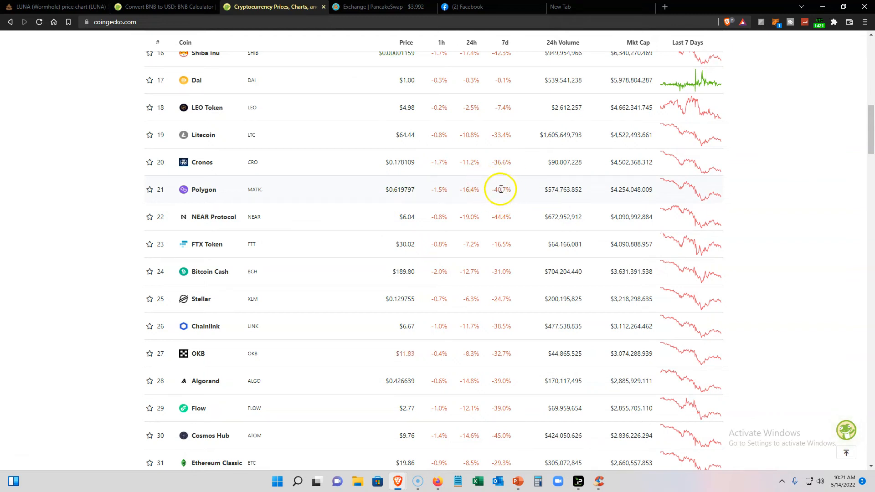
mouse_move(515, 197)
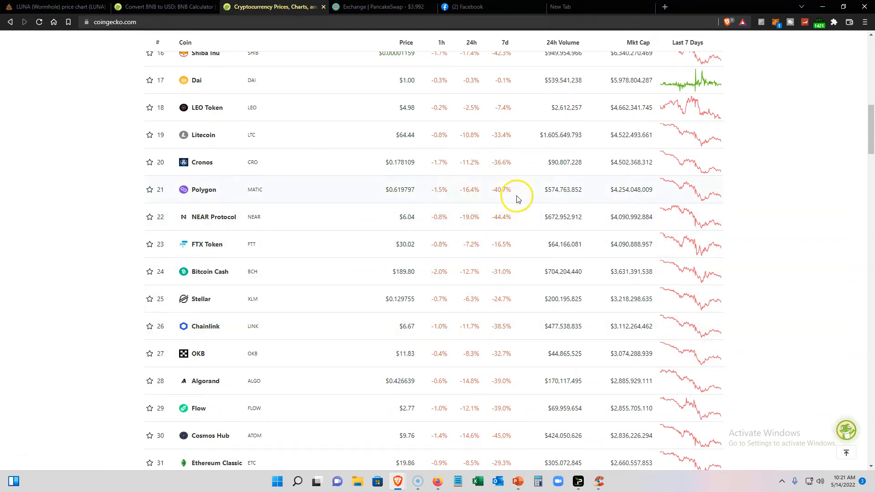
mouse_move(501, 216)
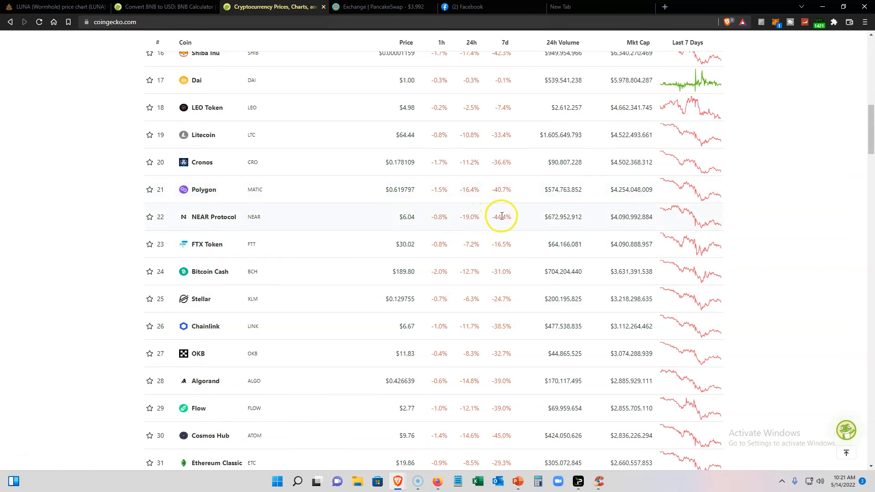
mouse_move(461, 306)
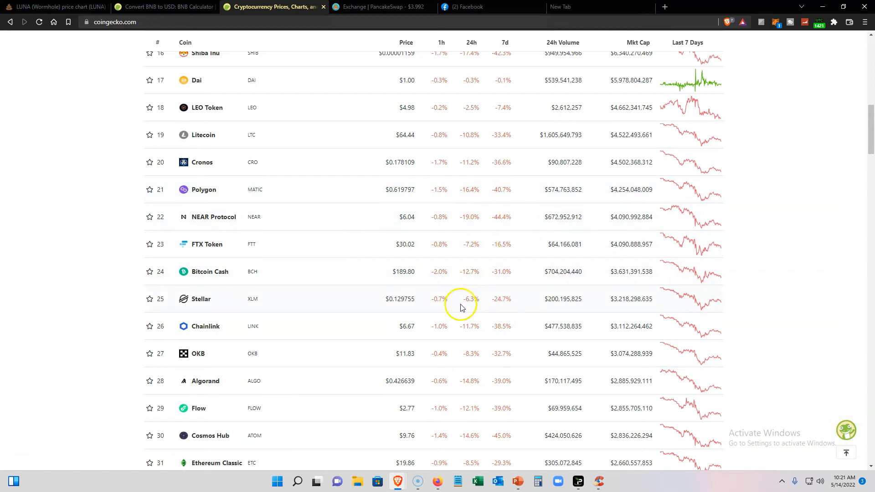
mouse_move(486, 385)
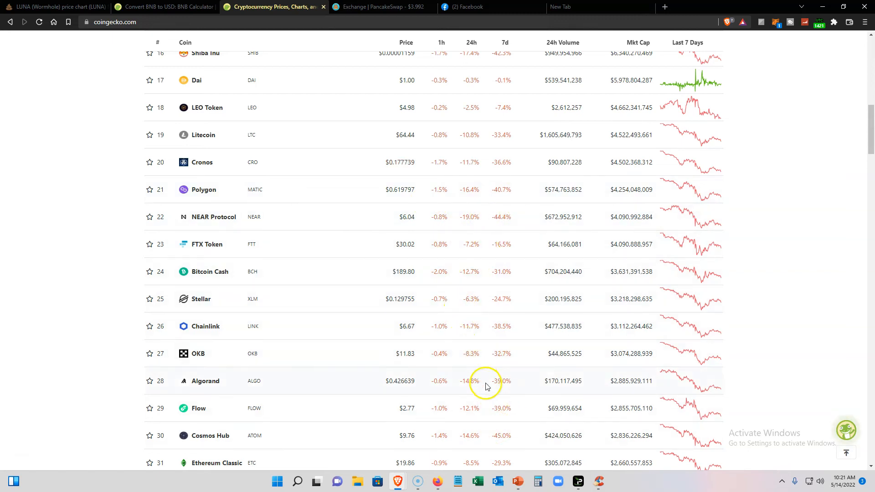
Step: Scroll to Terra (LUNA) at rank 33, up 770.9% over 24h despite a −100.0% week
scroll("down", 3)
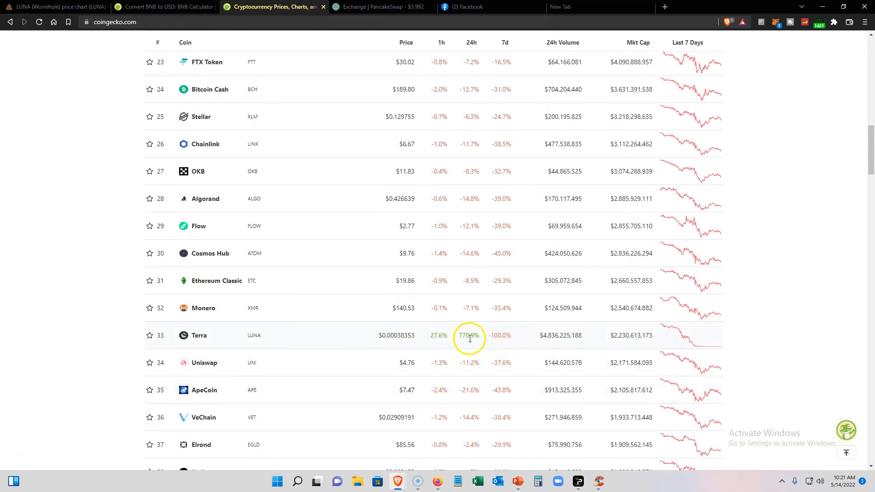
mouse_move(475, 296)
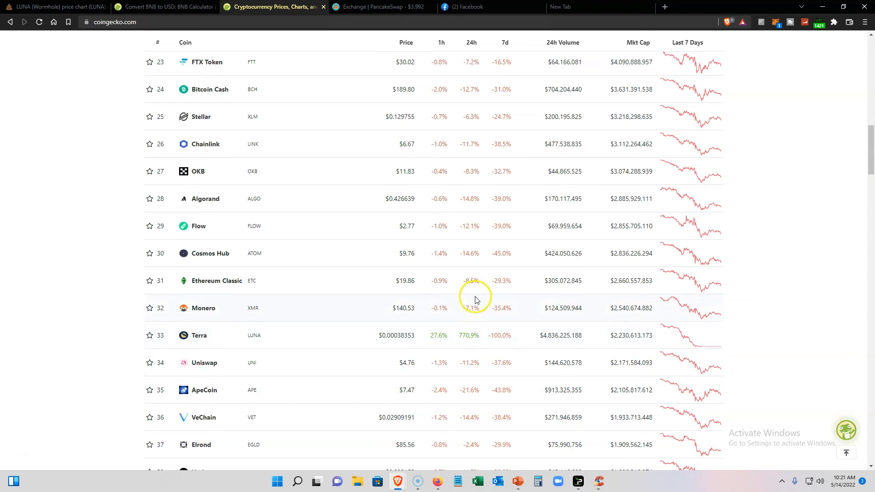
mouse_move(467, 335)
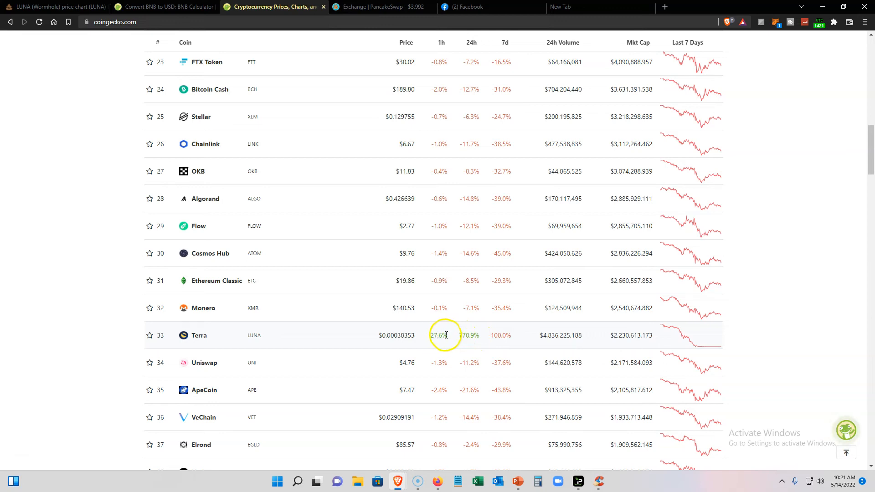
mouse_move(405, 335)
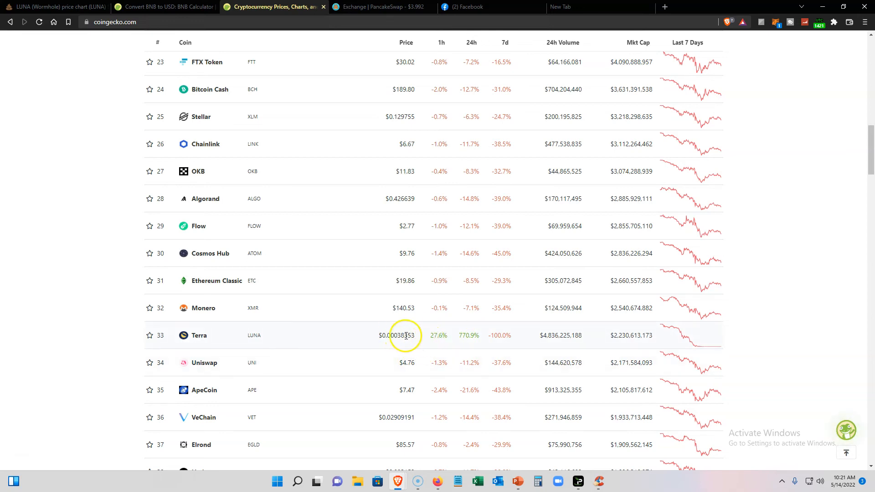
Step: Scroll further down the ranking, briefly returning up to Terra at rank 33
scroll("down", 3)
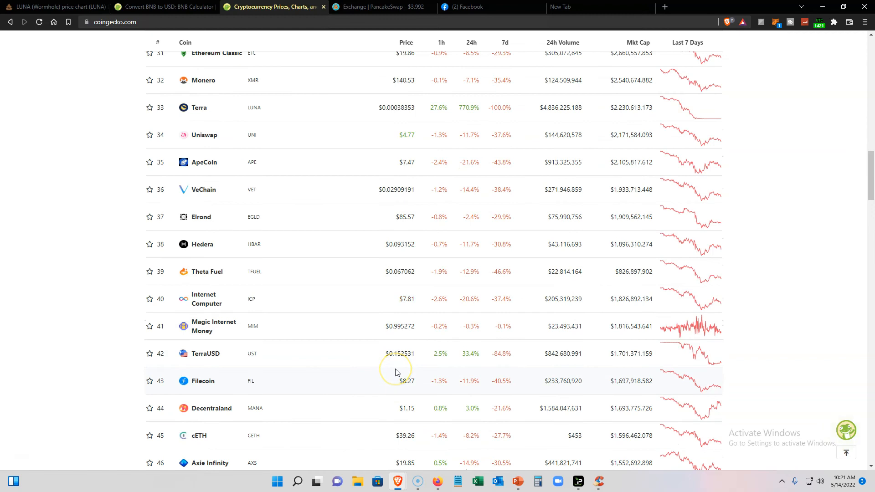
mouse_move(406, 326)
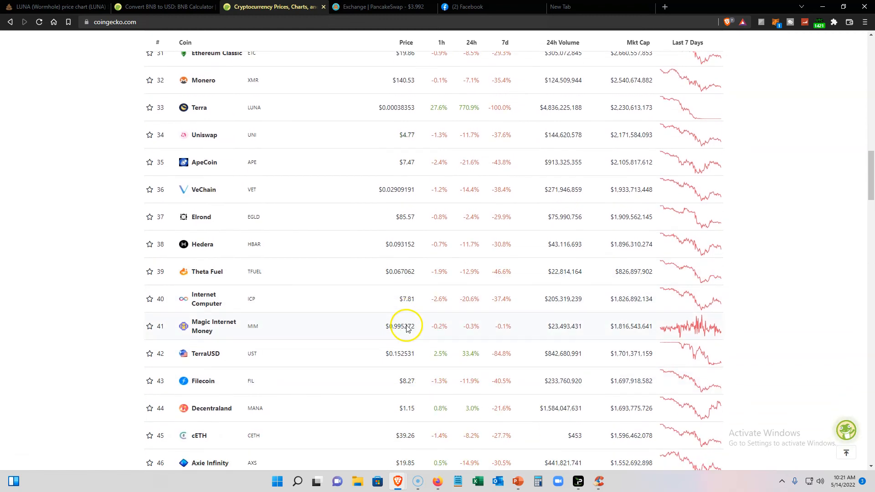
scroll("down", 3)
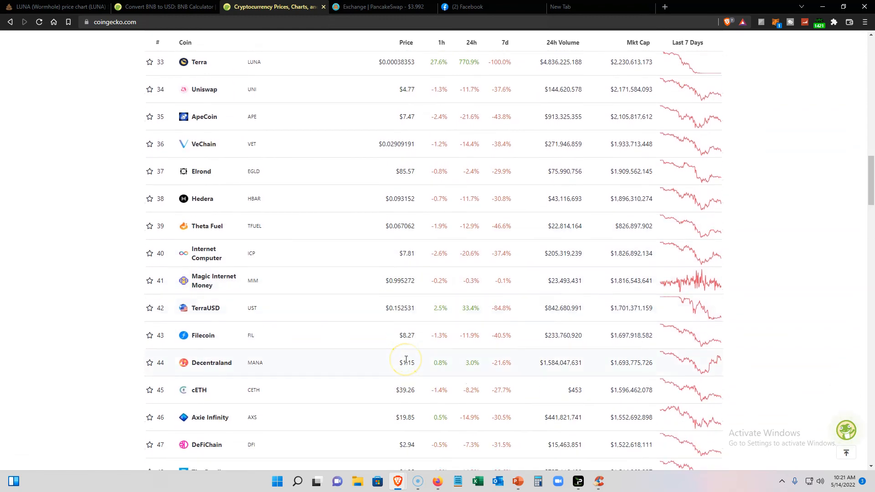
scroll("down", 3)
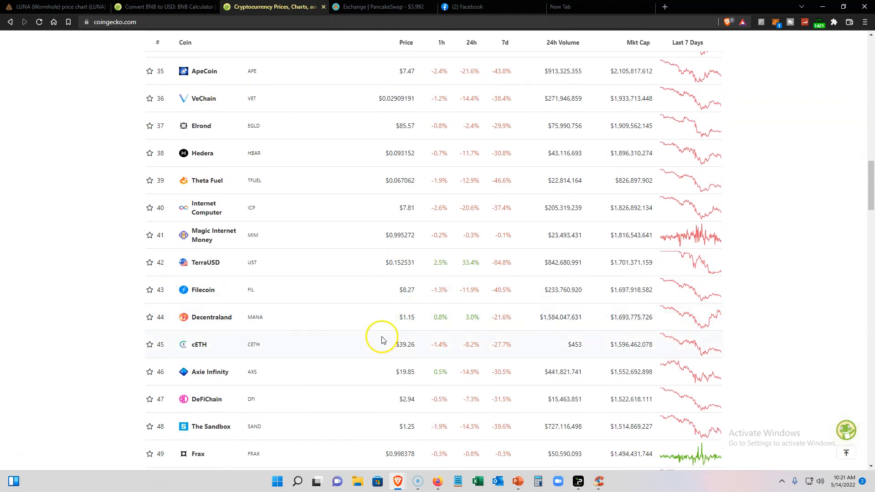
scroll("down", 3)
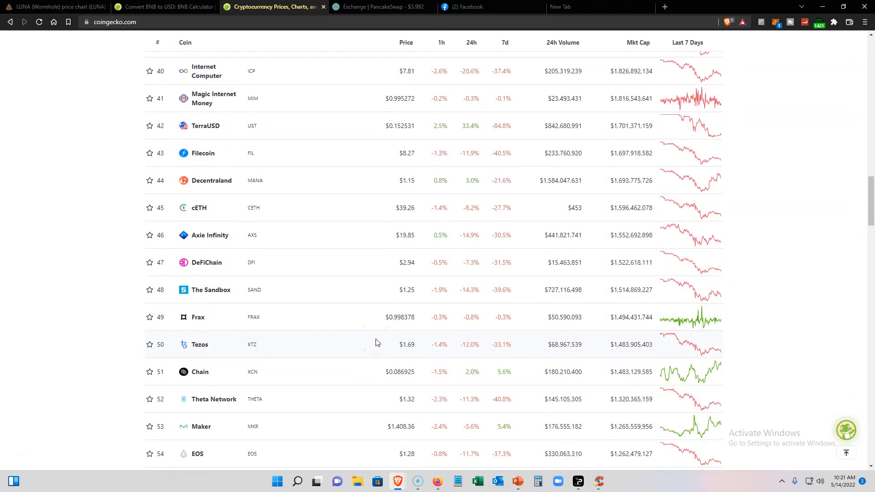
scroll("up", 3)
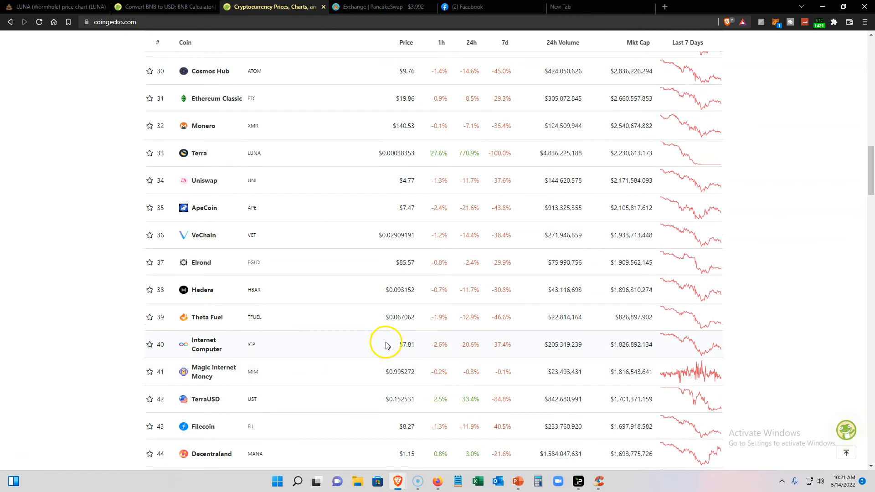
scroll("down", 3)
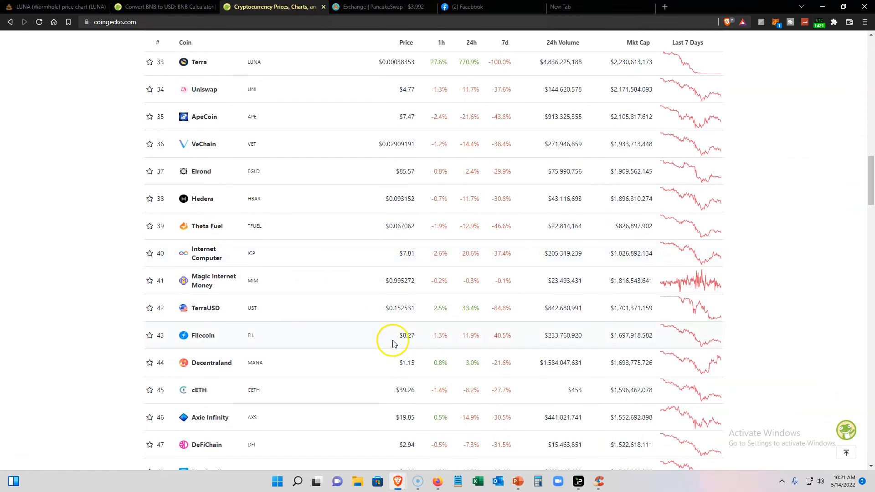
mouse_move(443, 334)
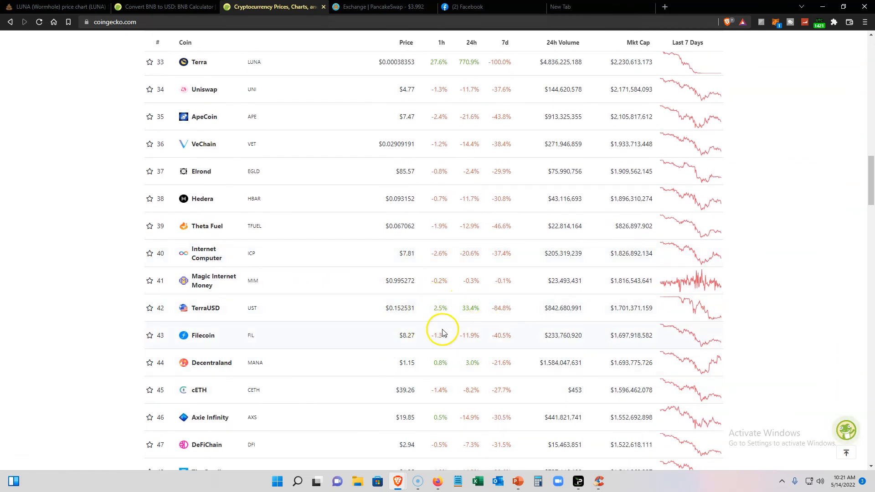
scroll("down", 3)
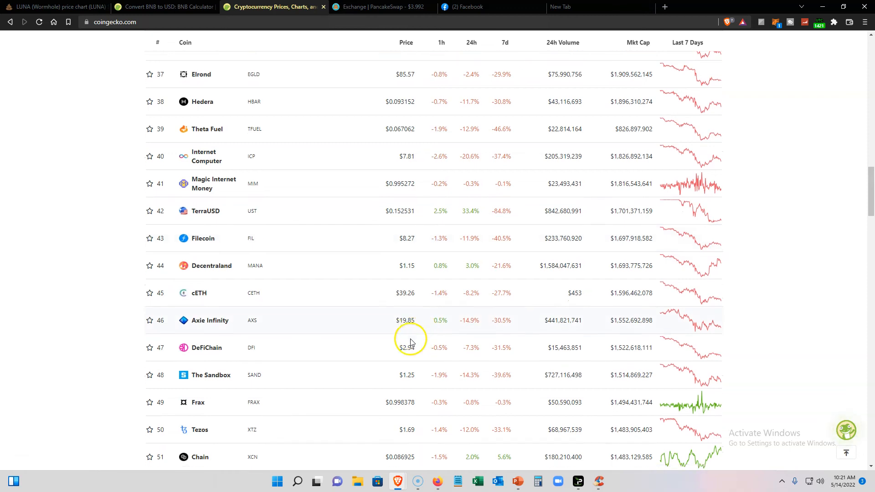
Step: Continue down to ranks 75–89, GateToken through Enjin Coin, every one down over 7 days
scroll("down", 3)
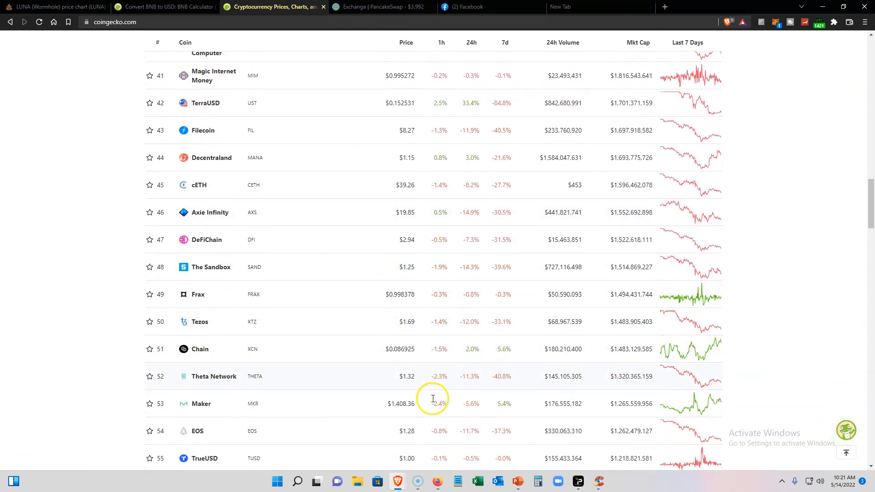
scroll("down", 3)
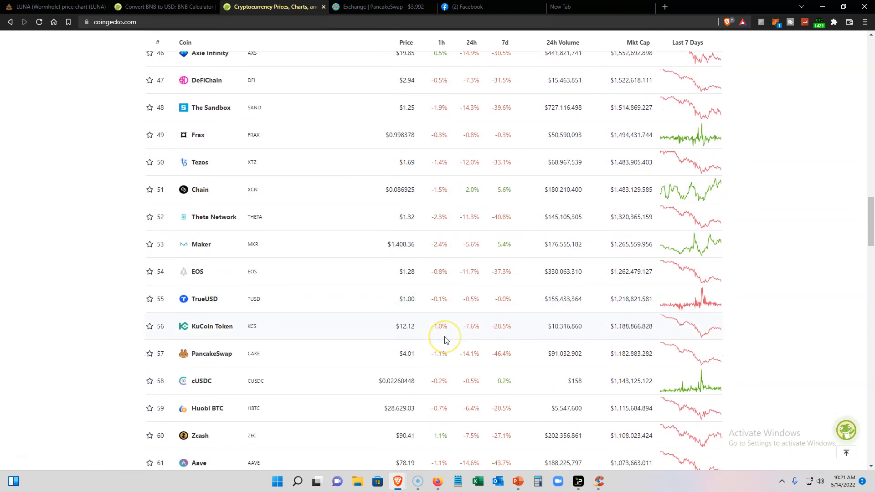
scroll("down", 3)
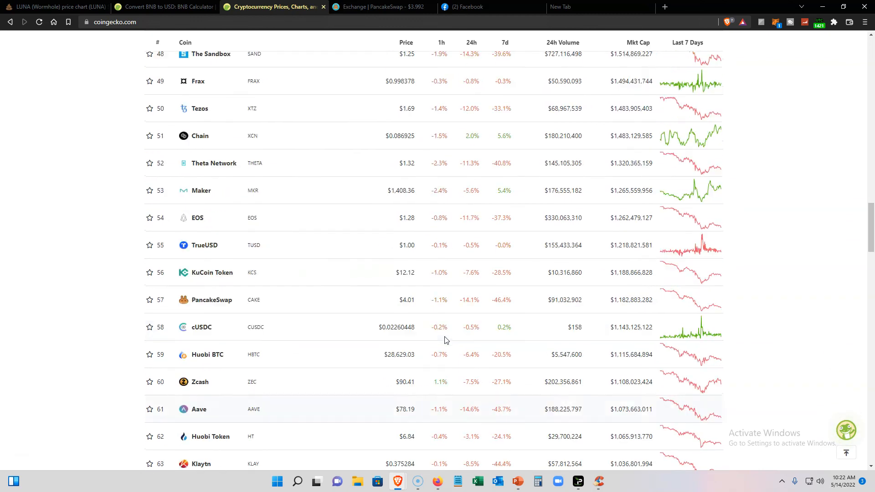
scroll("up", 3)
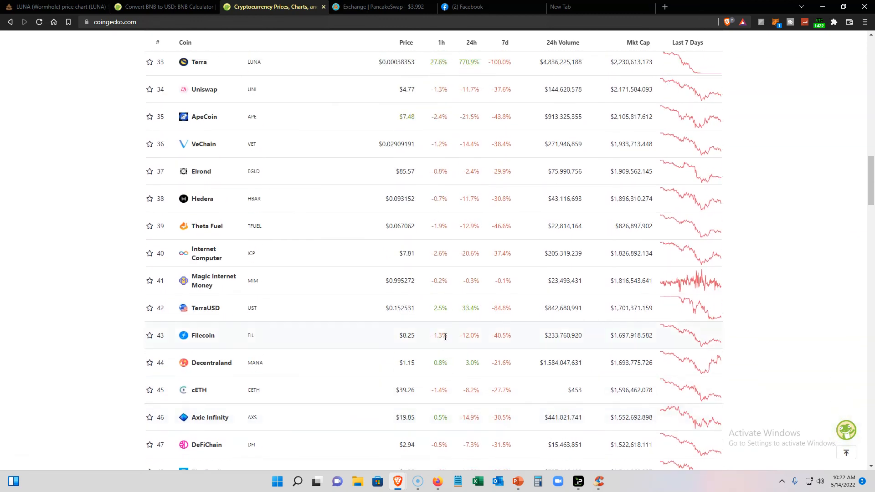
scroll("up", 3)
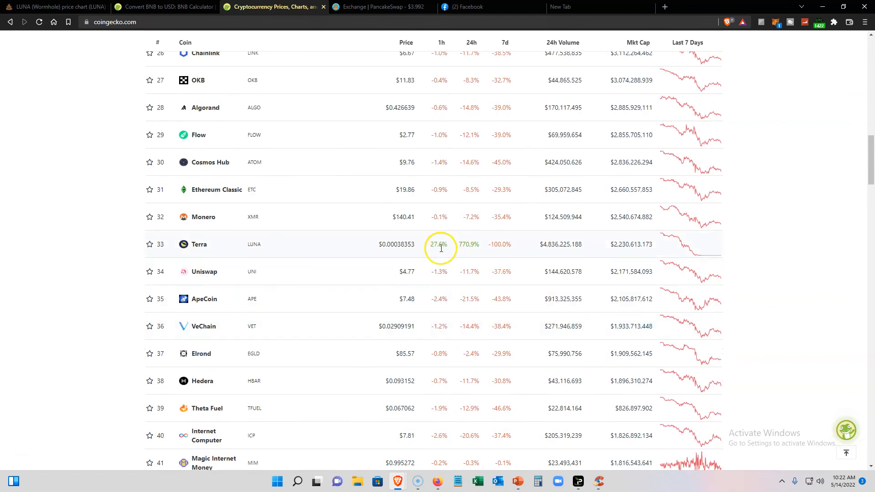
scroll("down", 3)
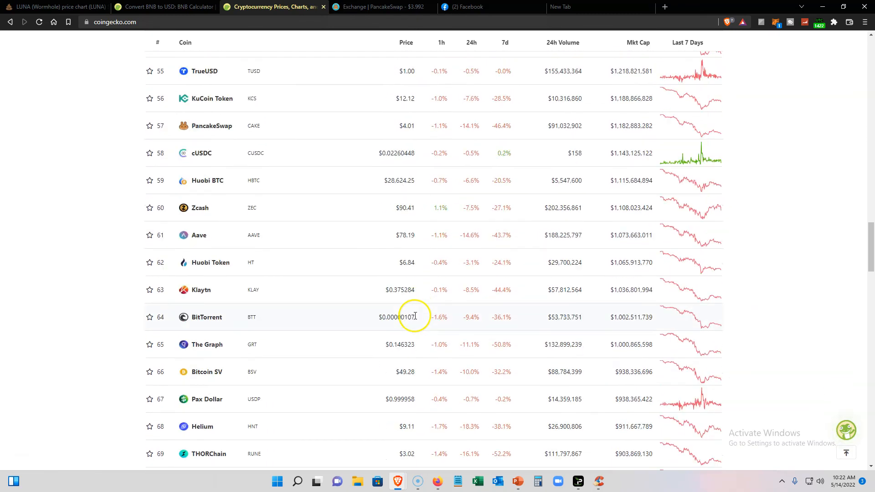
scroll("down", 3)
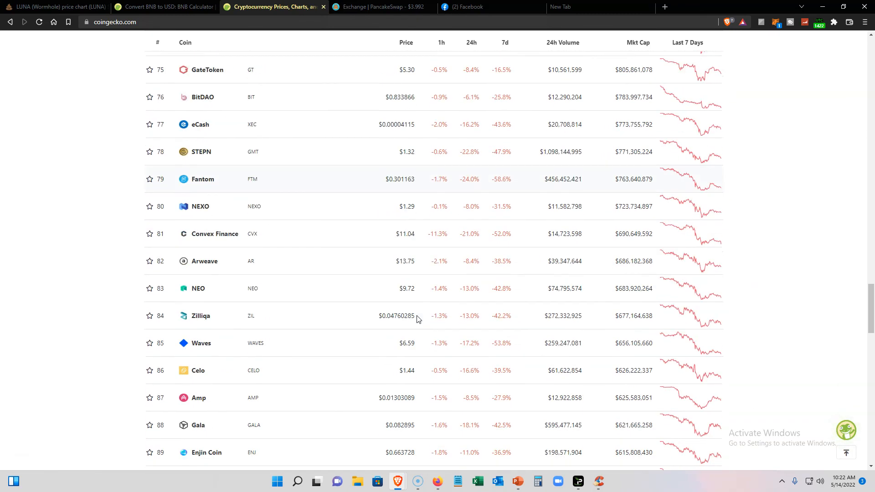
Step: Reach rank 100 and Trending Coins, then scroll back to the top with Bitcoin at $28,741.58
scroll("down", 3)
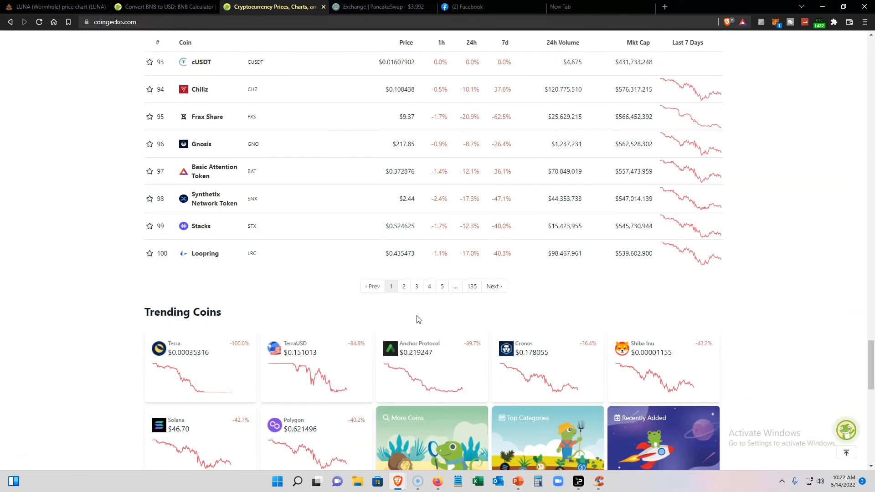
scroll("up", 3)
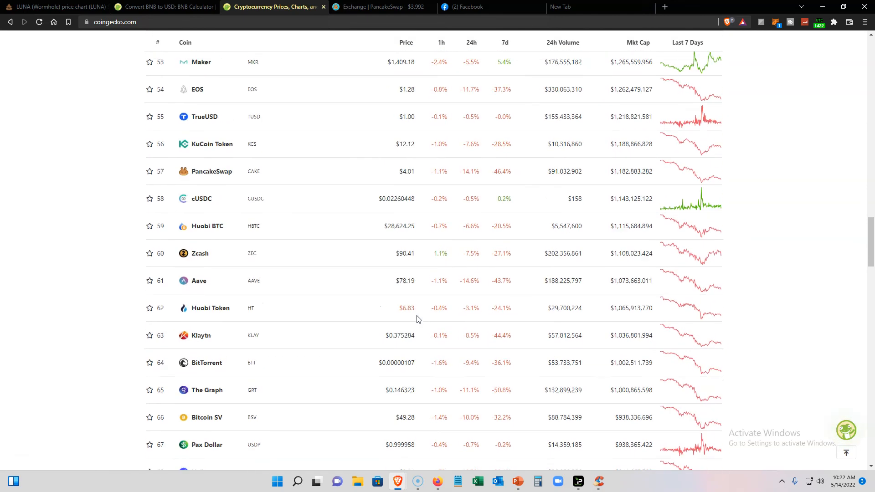
scroll("up", 3)
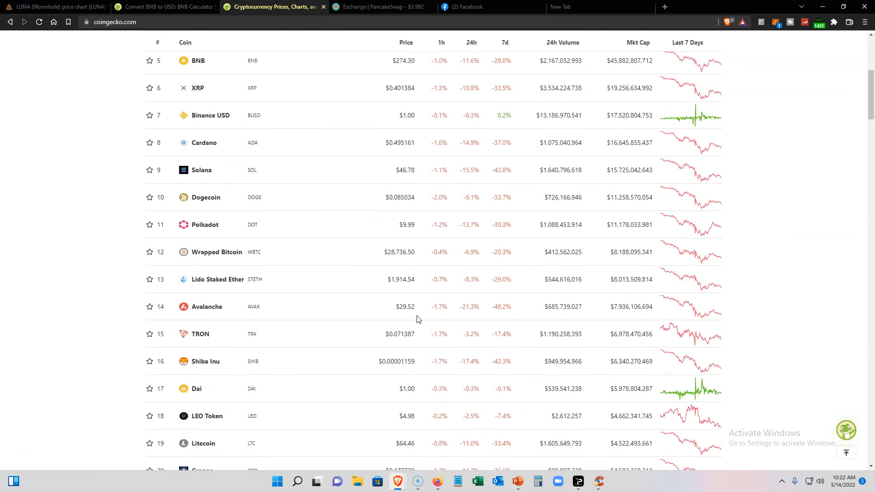
scroll("up", 3)
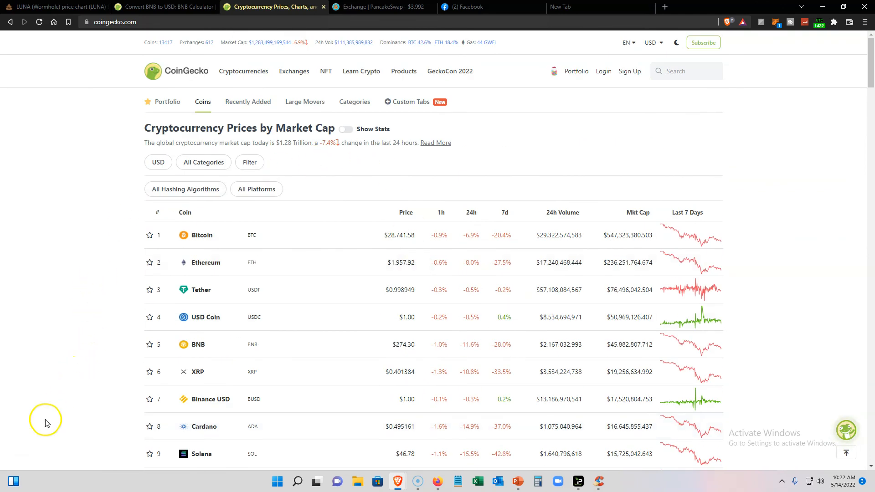